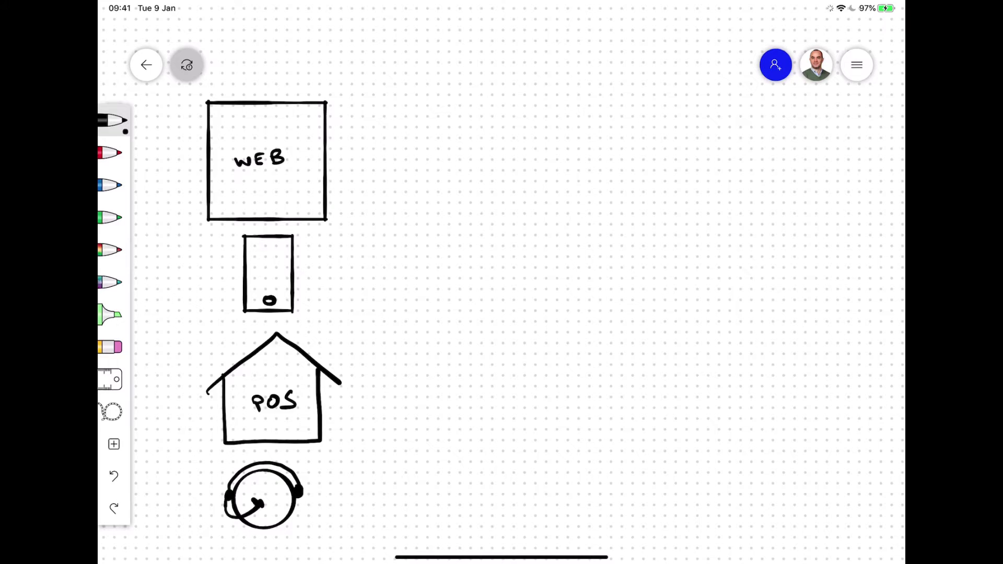
Write ECID, LOYALTY and the +32 phone number on the sources and add rightward arrows
left_click_drag(329, 153, 396, 153)
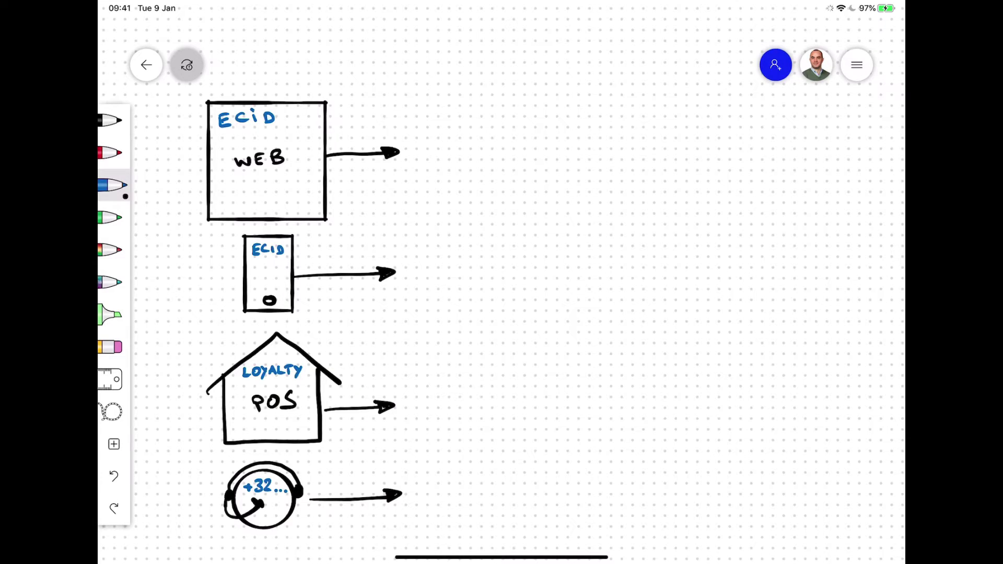
Draw tall EDGE and PIPELINE columns receiving the source arrows, labelling the second 'Pip…'
left_click_drag(404, 101, 448, 512)
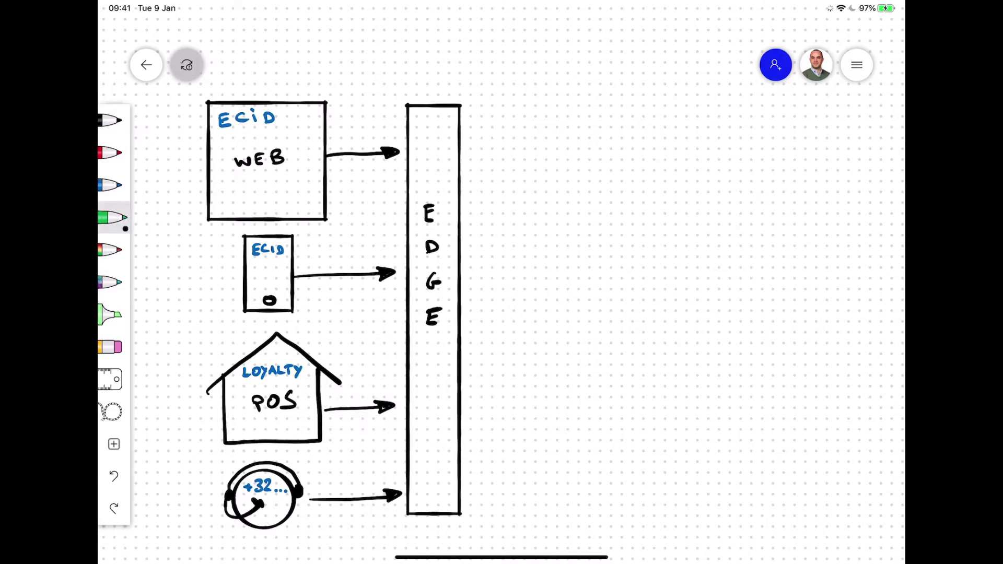
left_click_drag(481, 107, 481, 190)
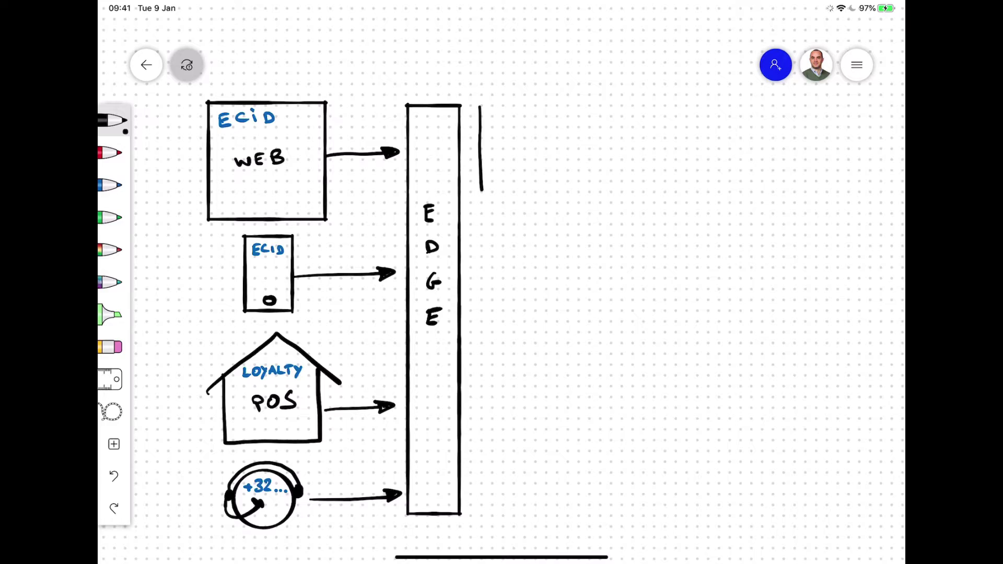
left_click_drag(480, 183, 523, 508)
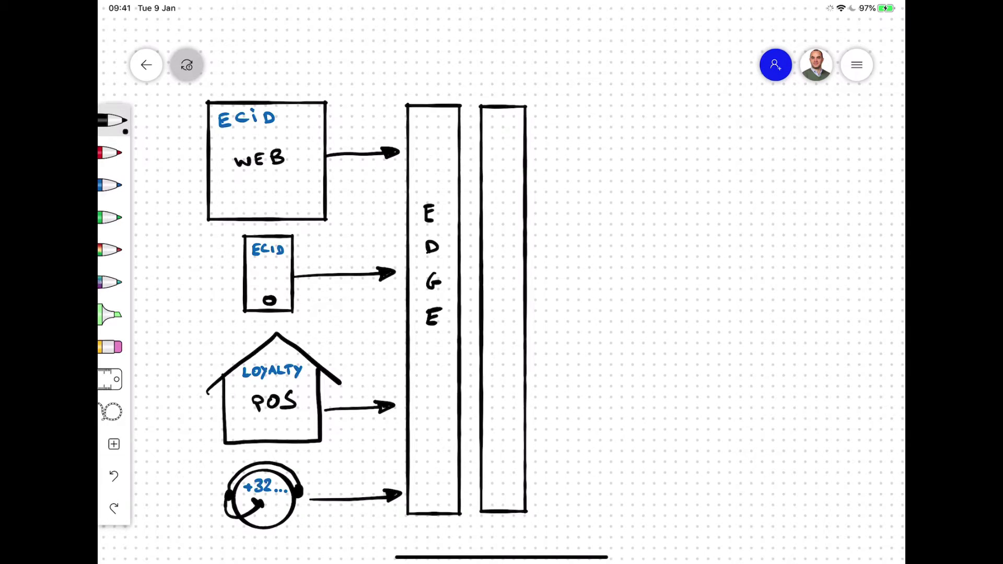
type("Pip")
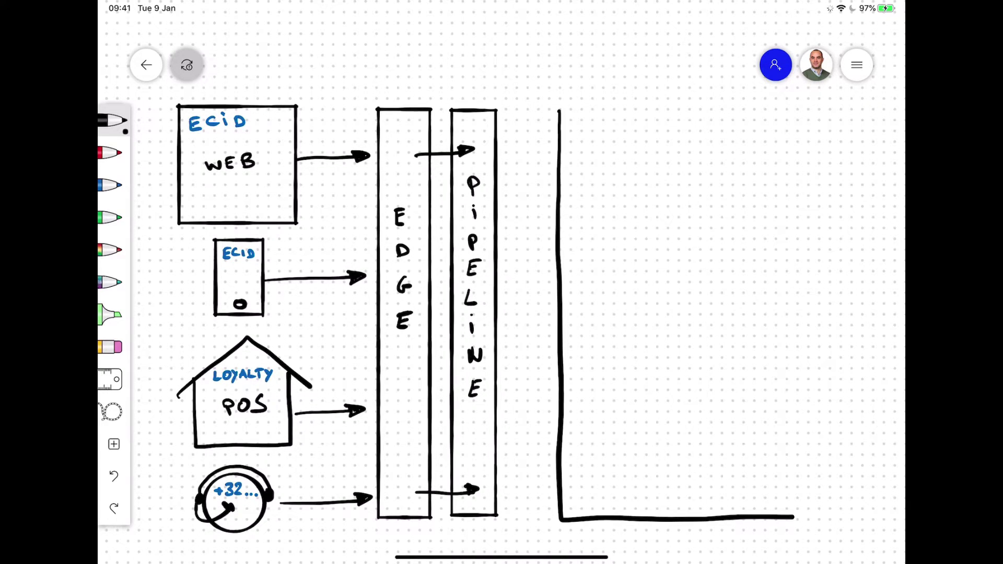
Close the large AEP box with a divider, write REAL-TIME CUSTOMER PROFILE in blue, erase the stray LAKE
left_click_drag(560, 127, 895, 495)
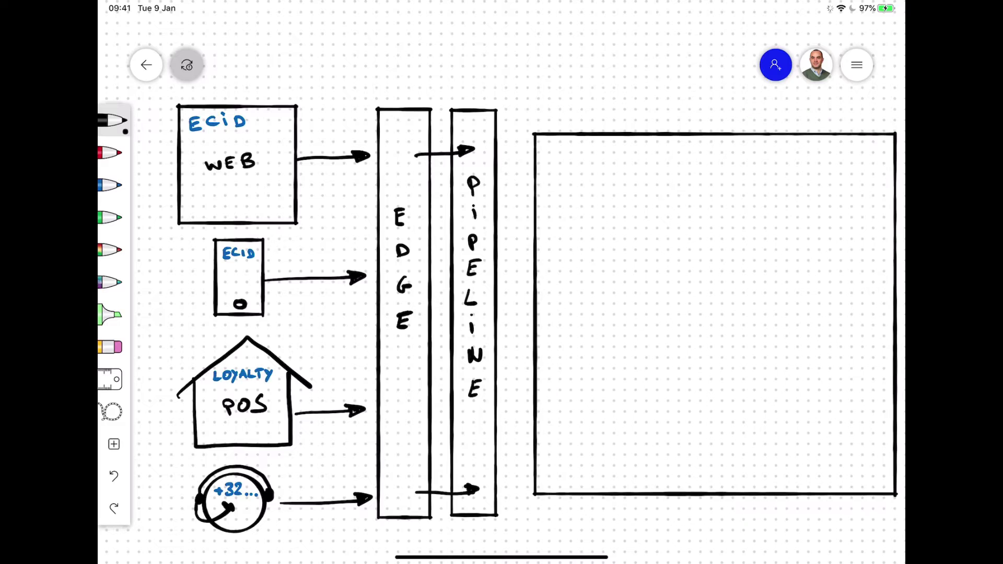
left_click_drag(537, 296, 795, 292)
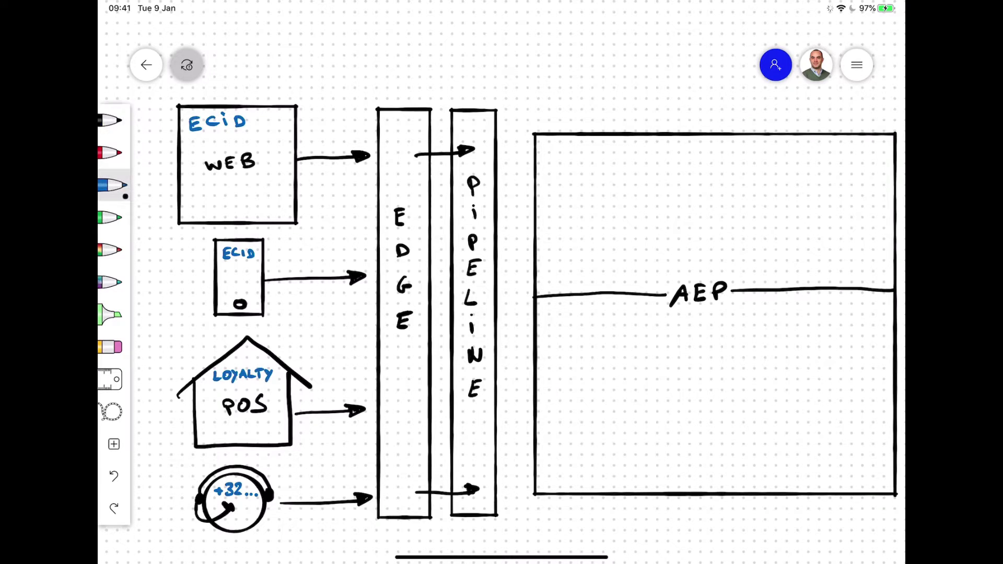
type("REAL-TIM")
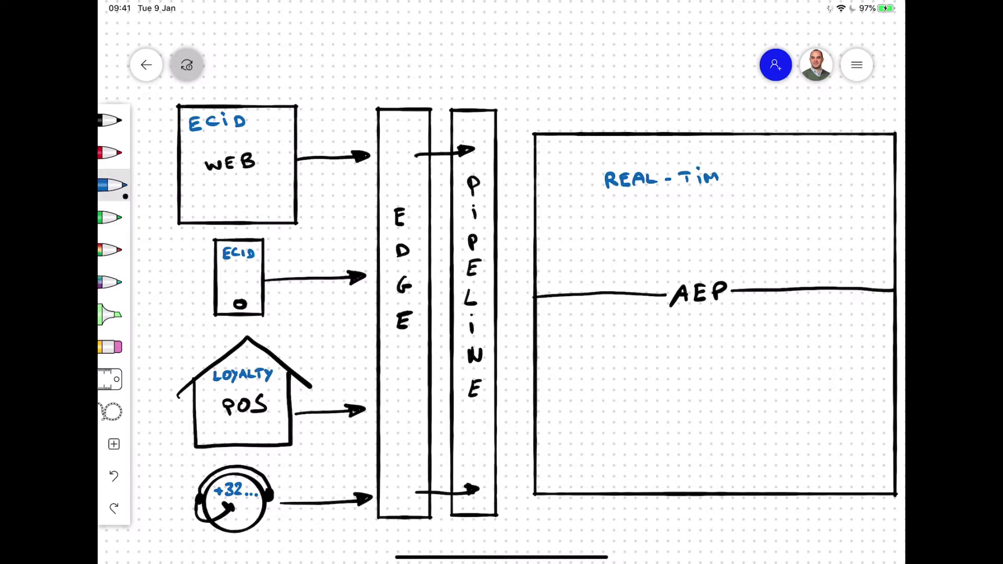
type("CUSTOMER PROFILE")
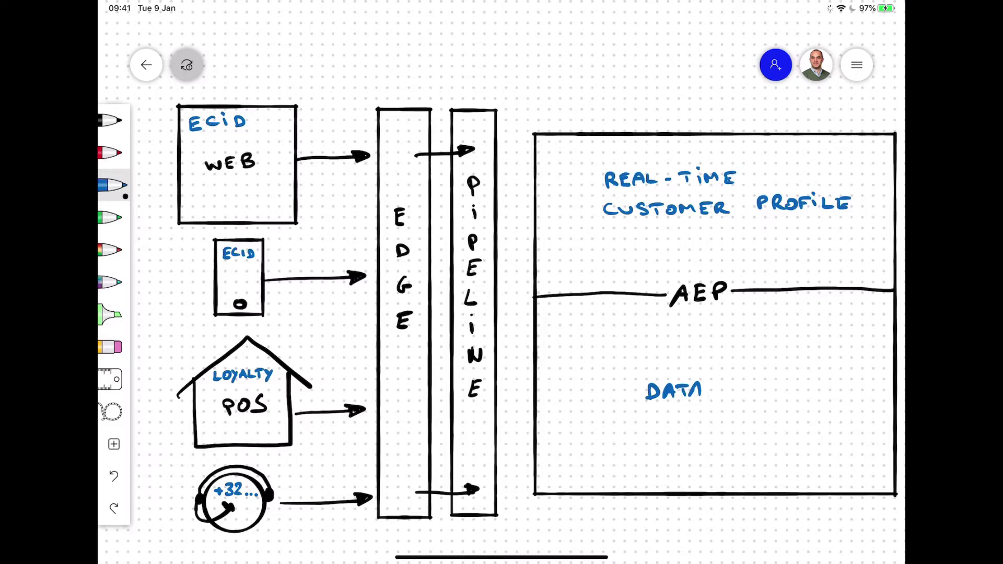
type("LAKE")
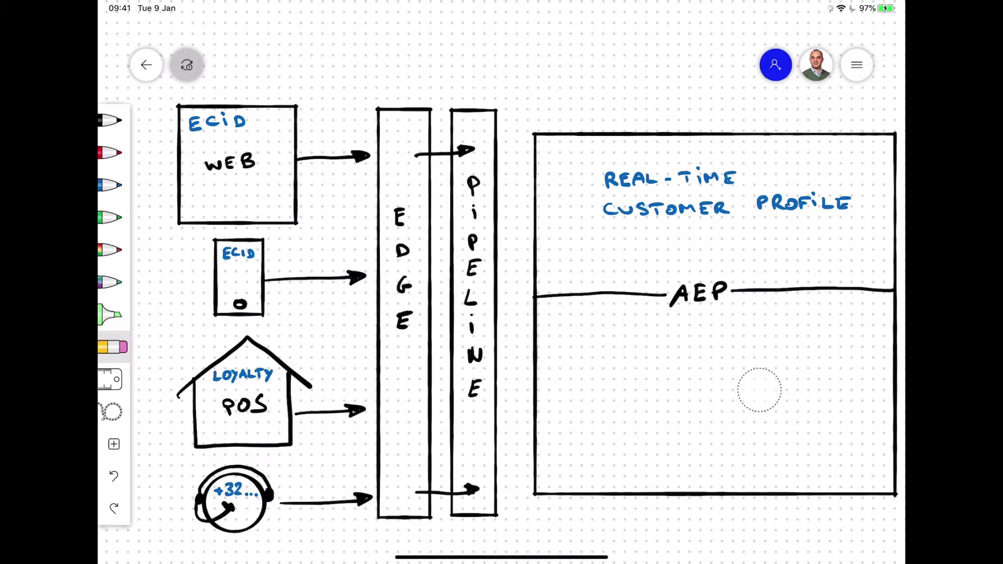
left_click(113, 120)
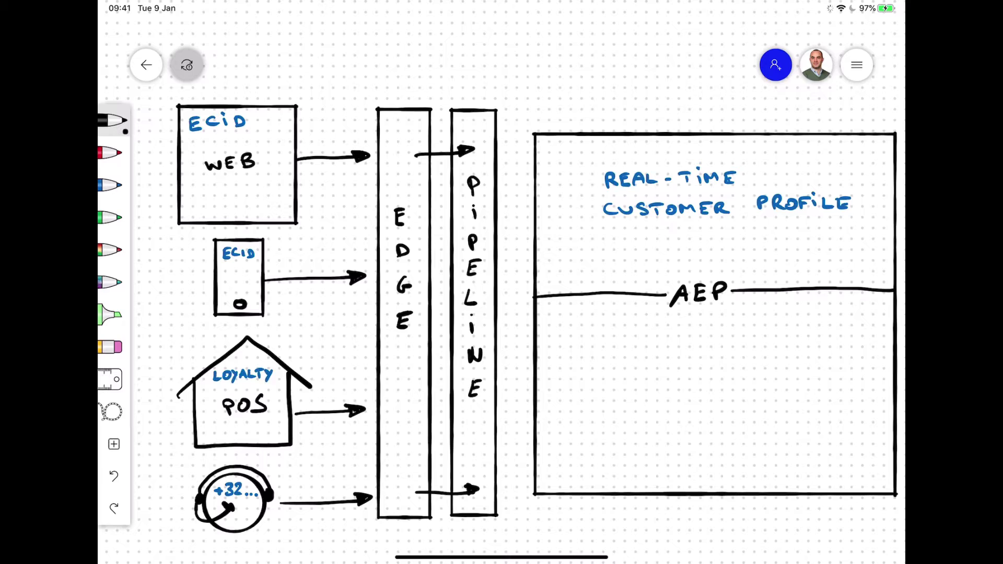
Draw a three-cell row under the AEP divider holding XDM and DATASETS
left_click_drag(537, 347, 892, 347)
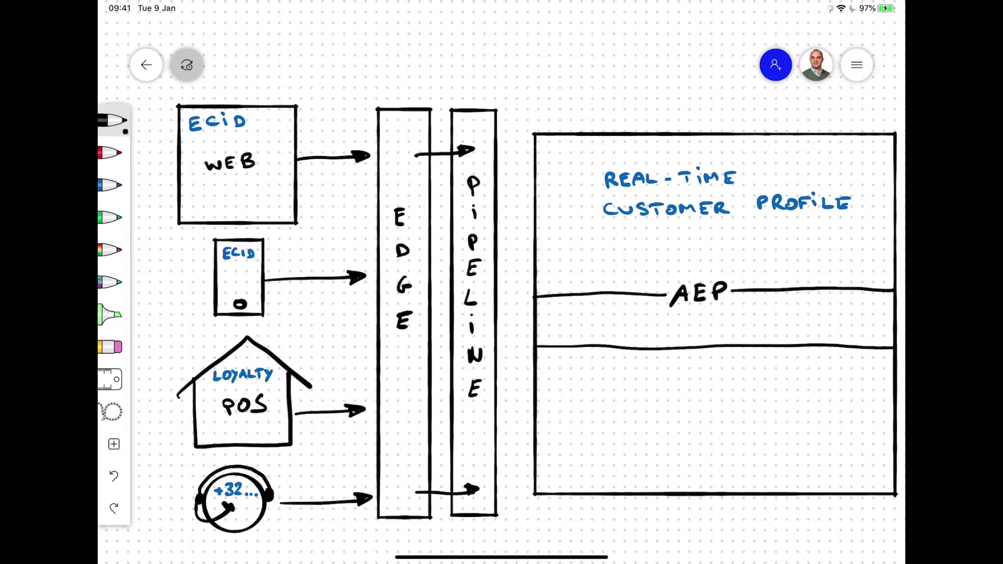
left_click_drag(645, 345, 645, 441)
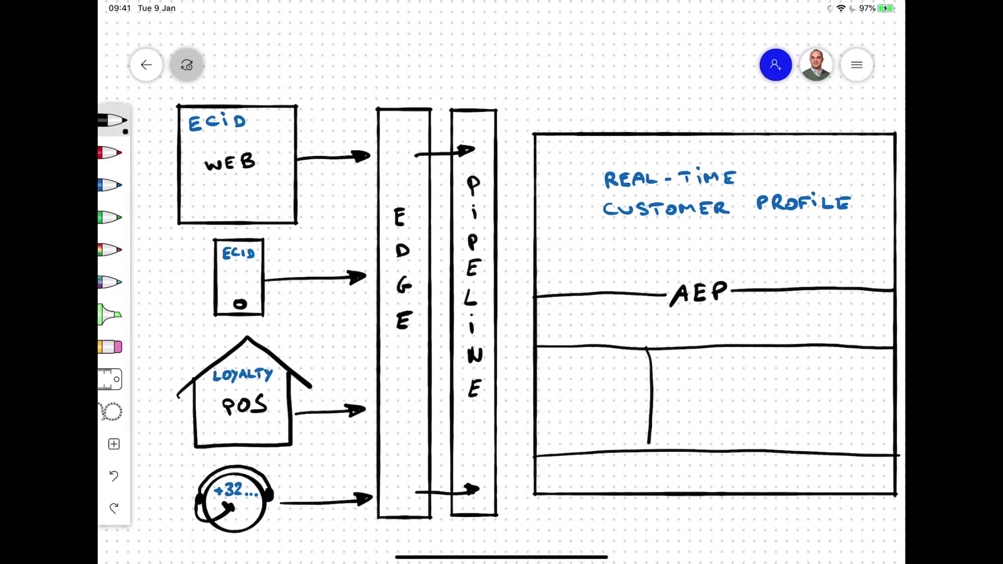
left_click_drag(777, 347, 777, 448)
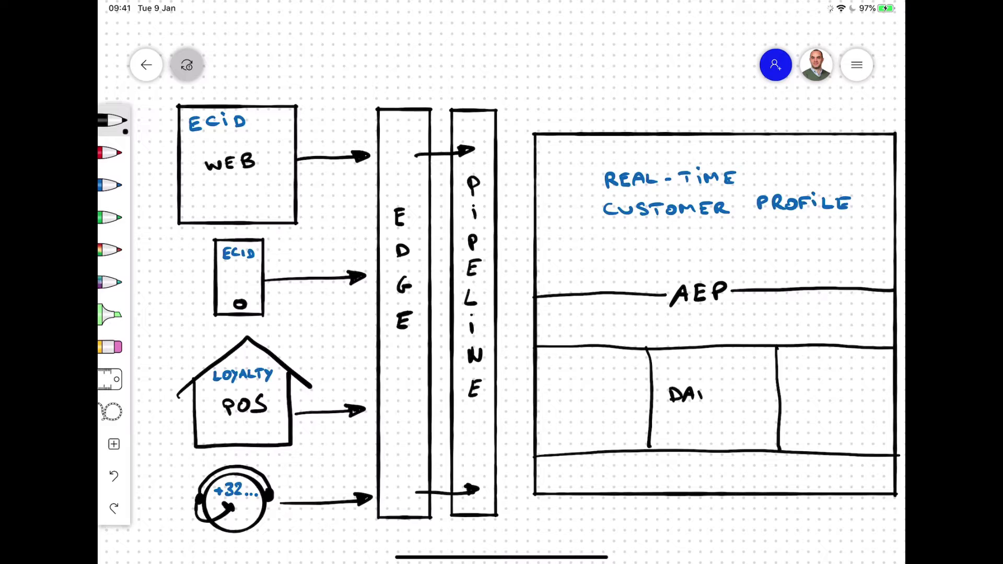
type("DATASETS")
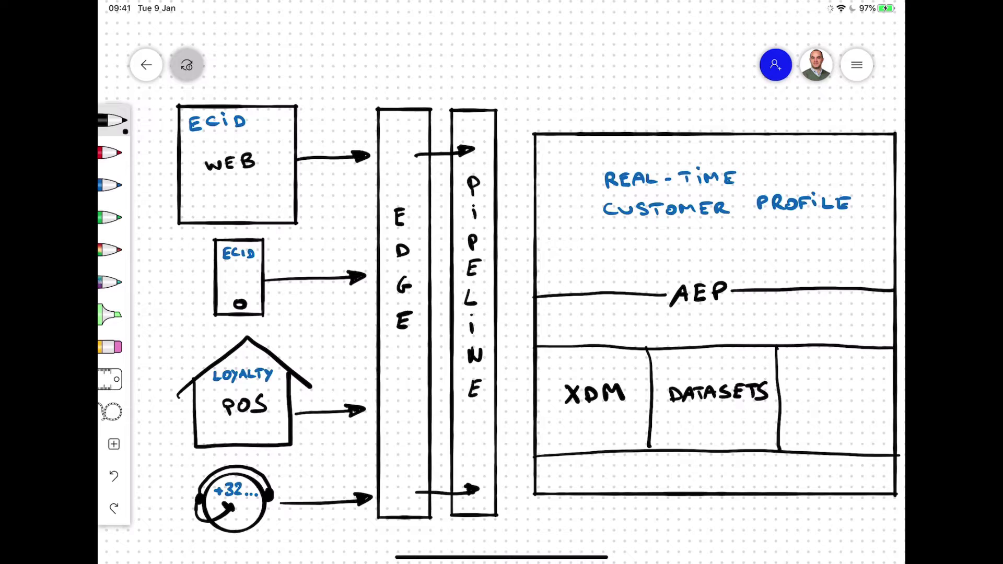
Draw an arrow from PIPELINE into the profile plus down and up arrows across AEP
left_click_drag(495, 205, 566, 205)
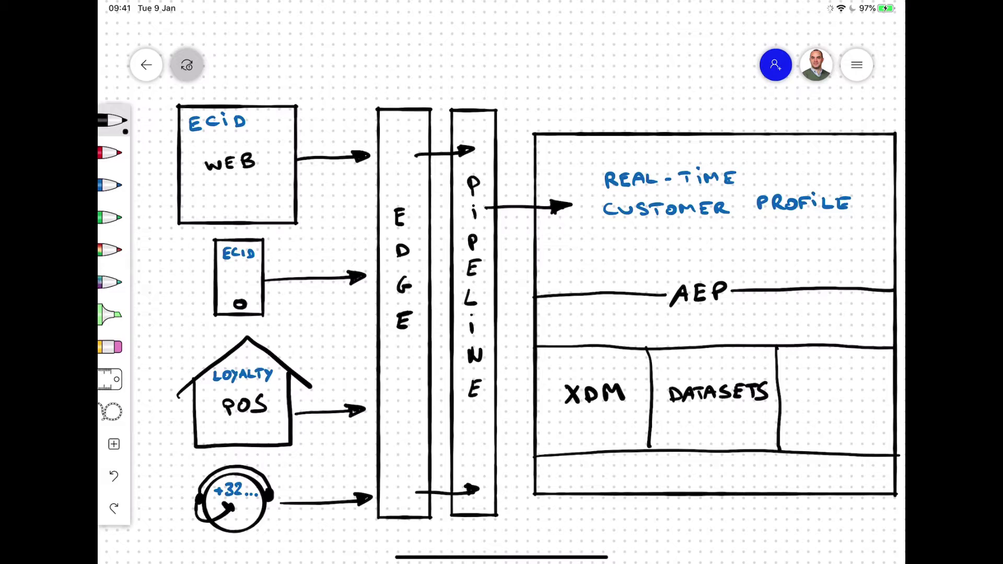
left_click_drag(615, 269, 615, 310)
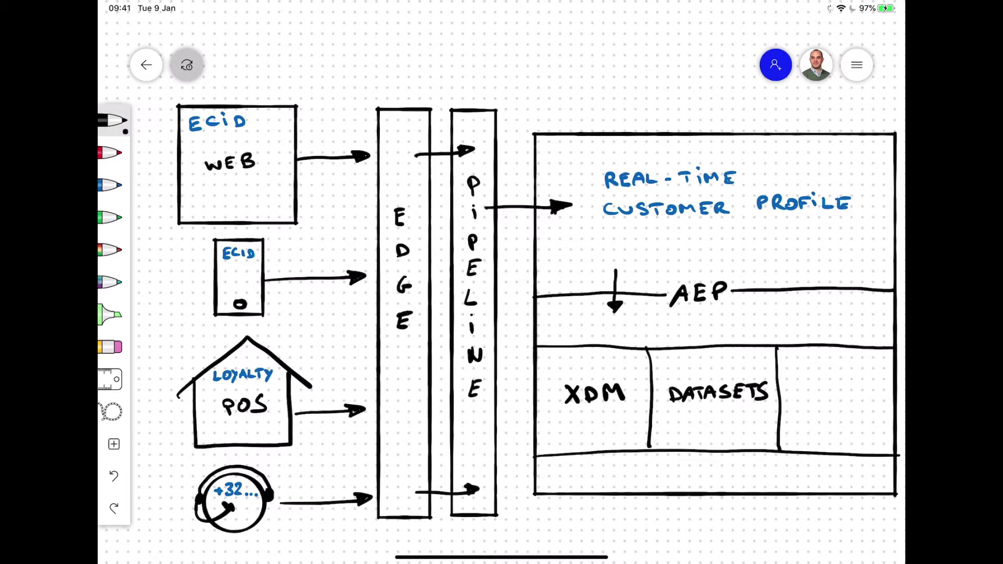
left_click_drag(799, 307, 799, 266)
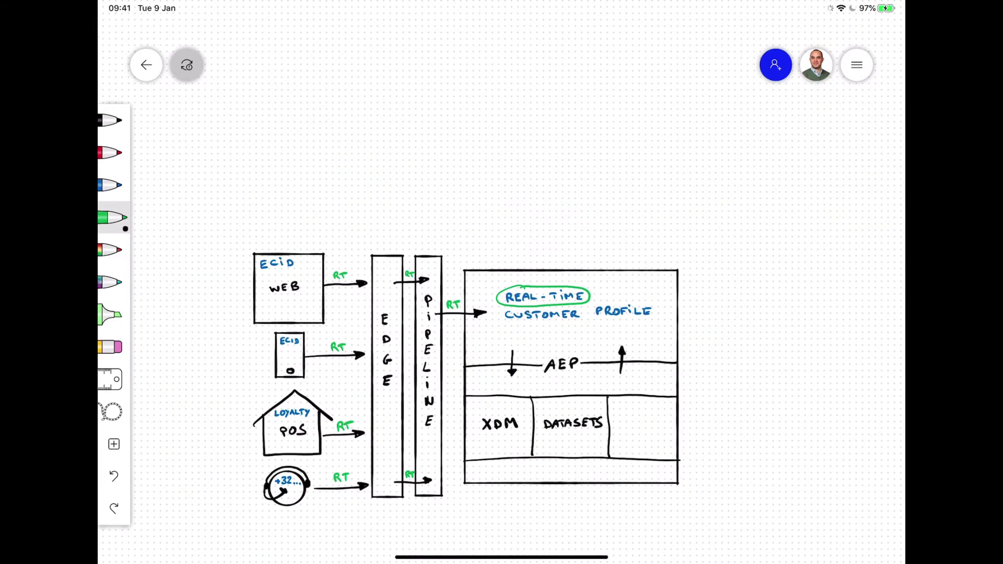
Draw a red row of tabs above AEP labelled API and SEGMENT
left_click(112, 152)
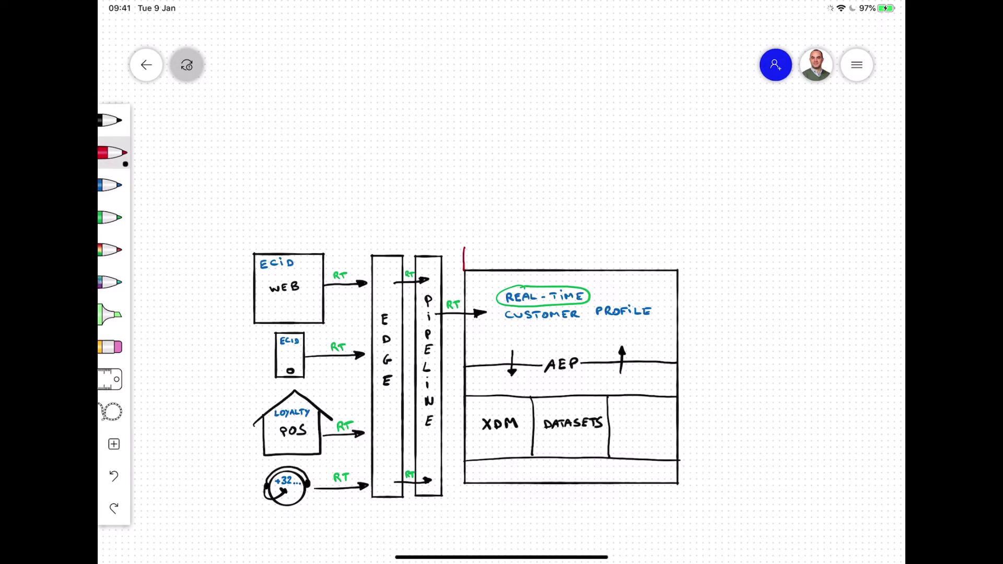
left_click_drag(467, 256, 674, 266)
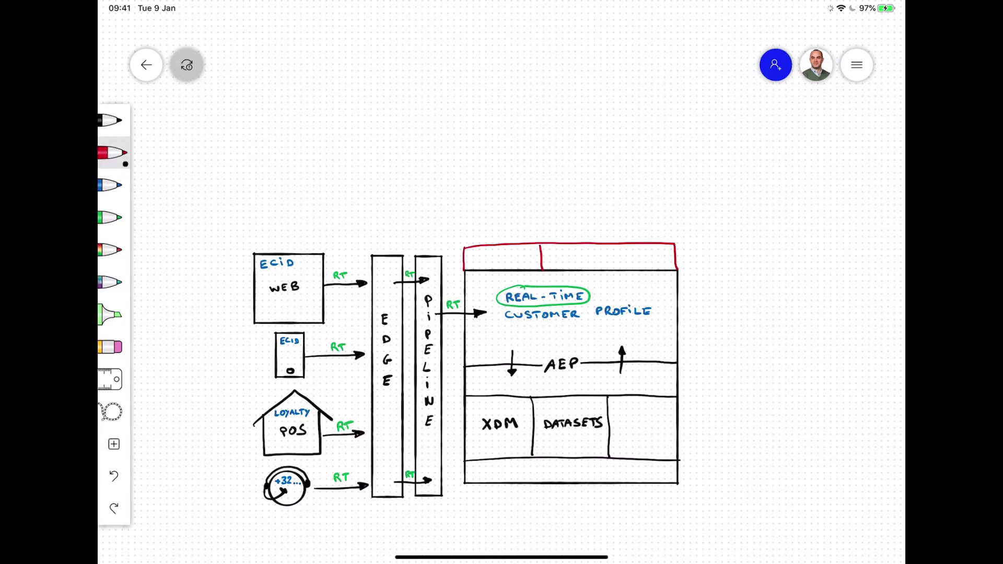
type("API")
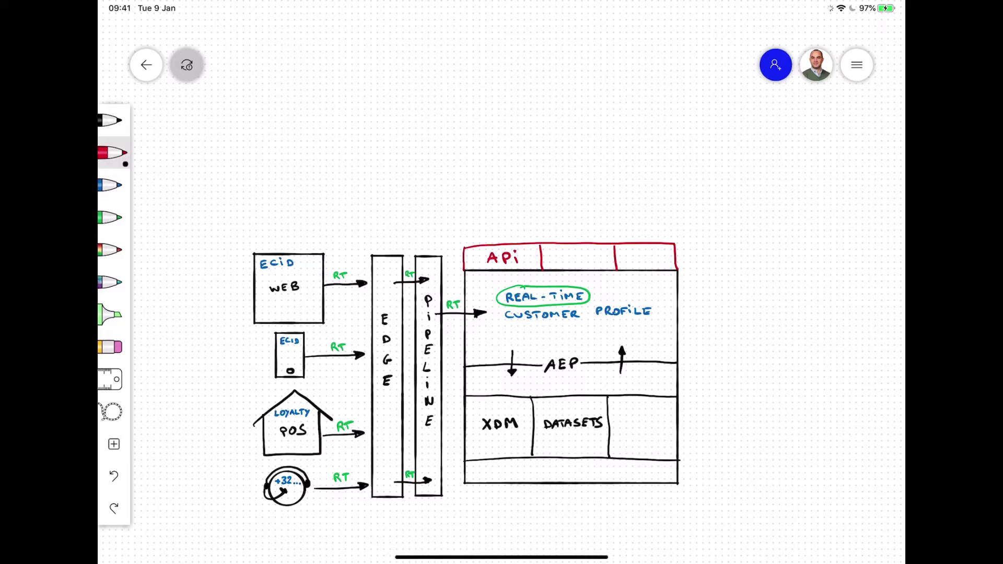
type("SEGMENT")
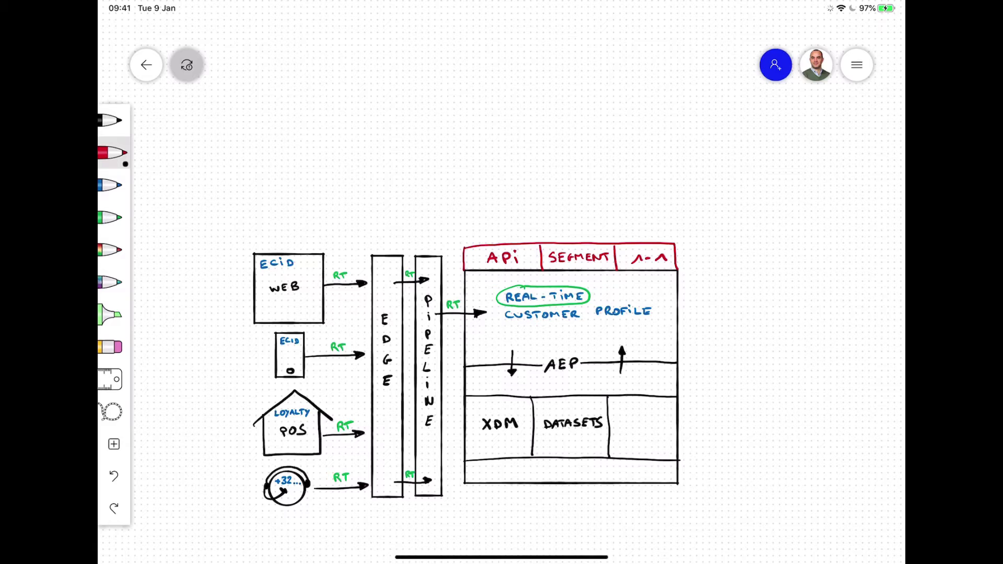
Sketch a black headset above the API tab and link them with two-way arrows
left_click(113, 120)
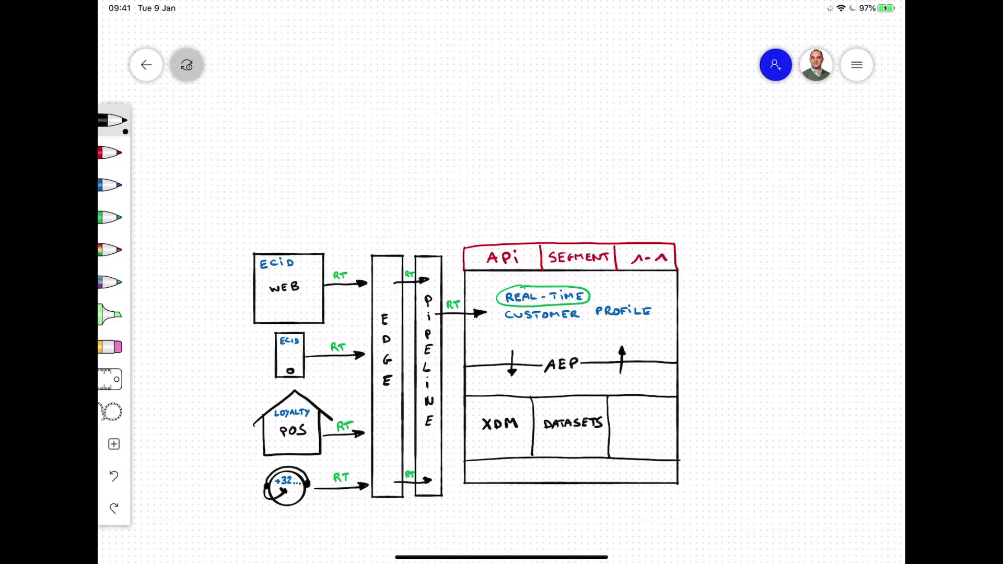
left_click_drag(478, 204, 517, 195)
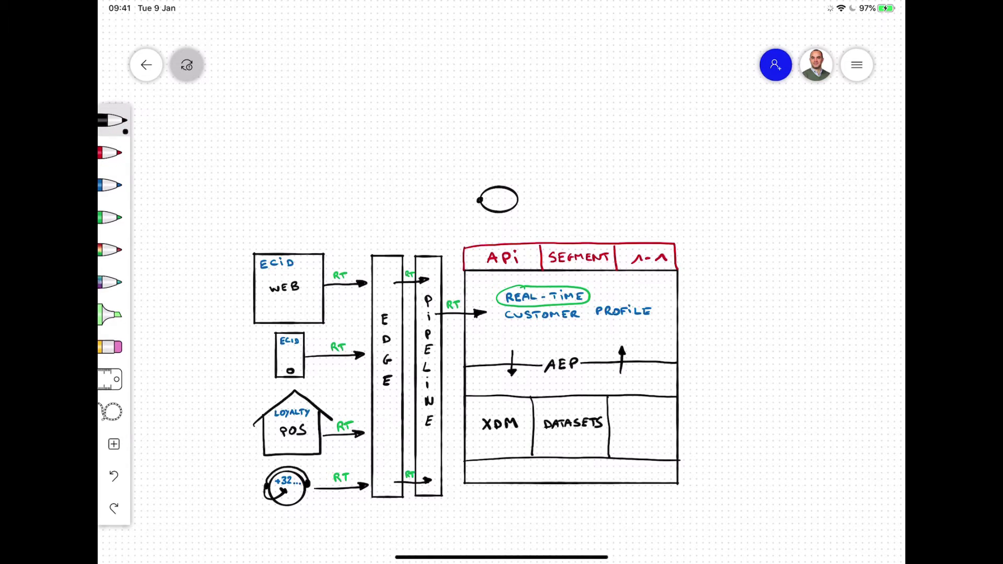
left_click_drag(486, 195, 506, 204)
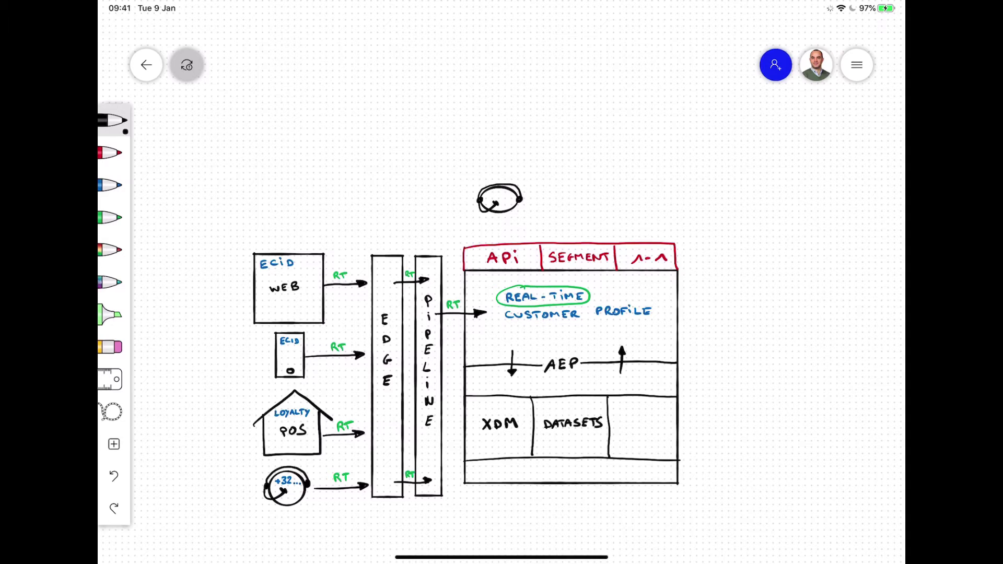
left_click_drag(489, 221, 506, 246)
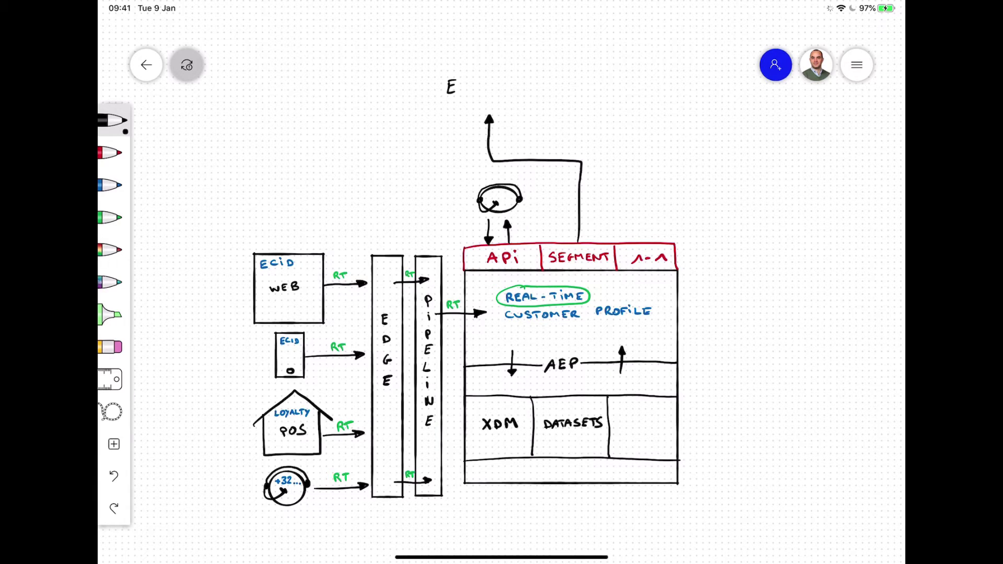
Draw Experience Cloud with AAM, AT and RT CDP boxes and arrows to FB, AdWords, DSP and cloud destinations
type("EXPERIENCE CLOUD")
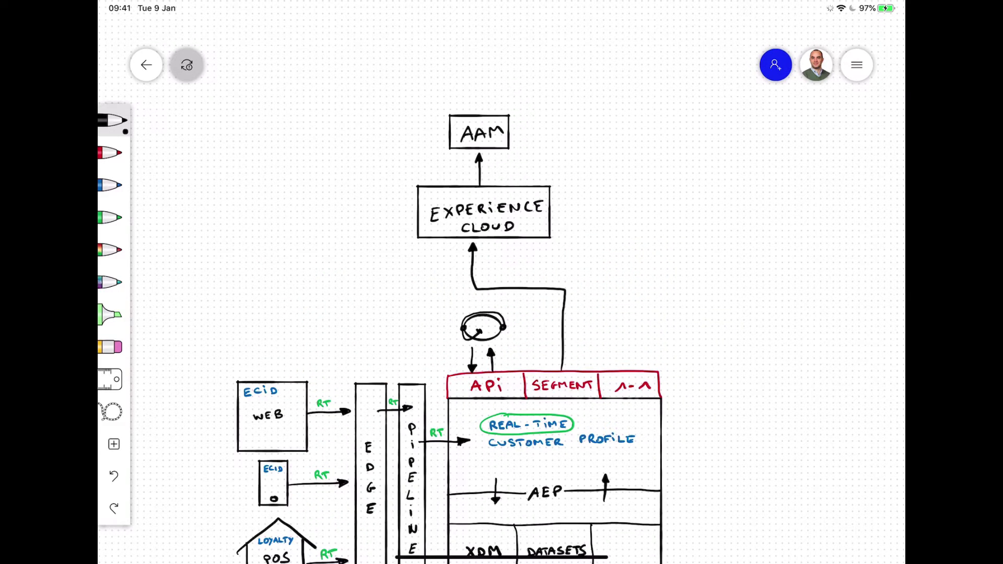
left_click_drag(410, 210, 313, 210)
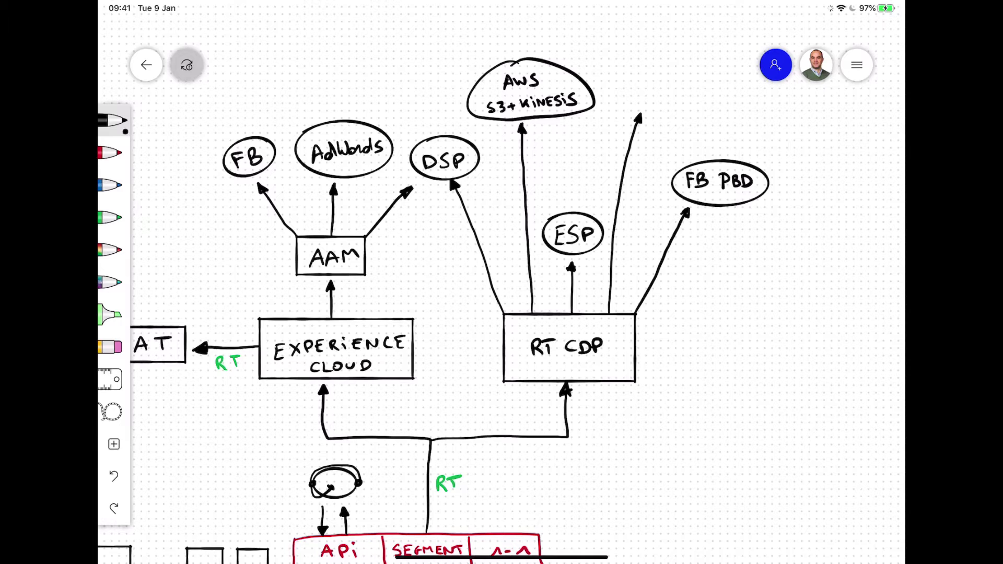
left_click_drag(633, 115, 696, 84)
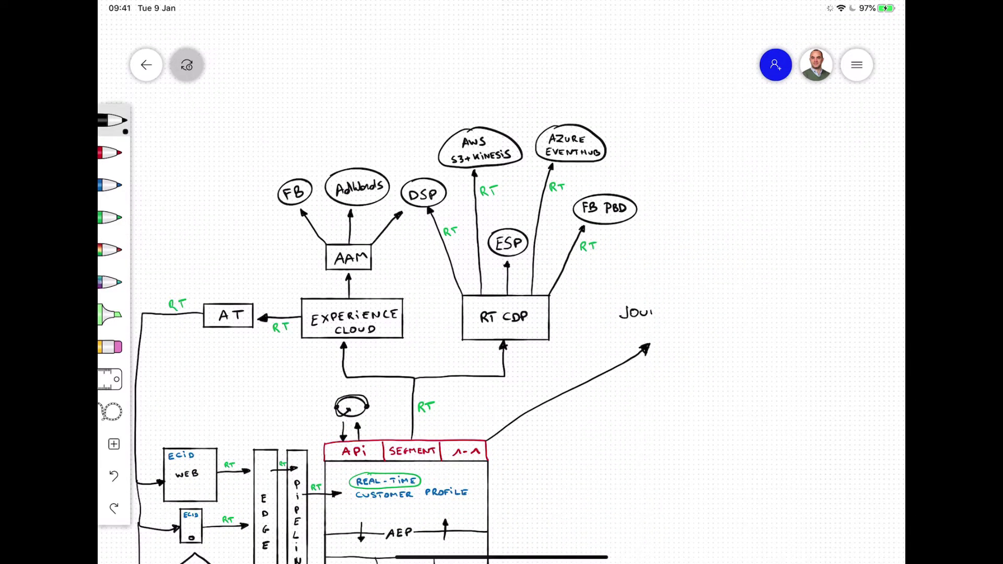
Box JOURNEY ORCHESTRATION and sketch an event, wait and question-mark decision flow to two actions
type("JOURNEY ORCHESTRATION")
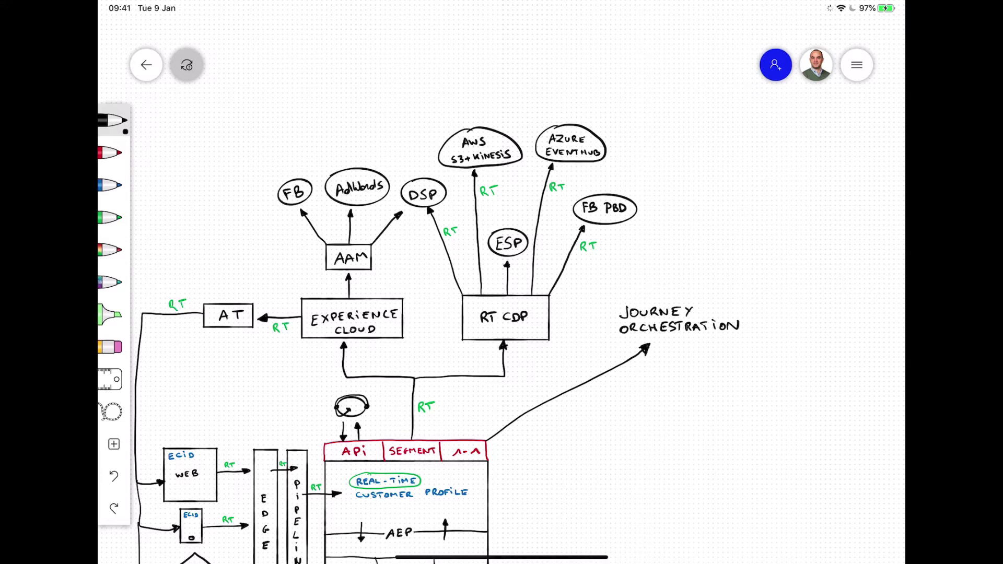
left_click_drag(605, 295, 745, 338)
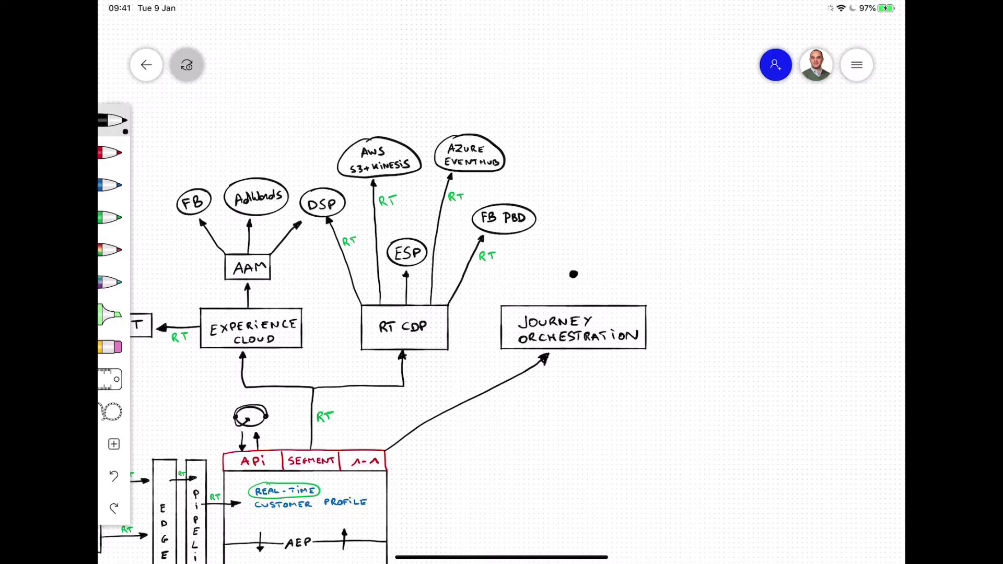
type("EVL")
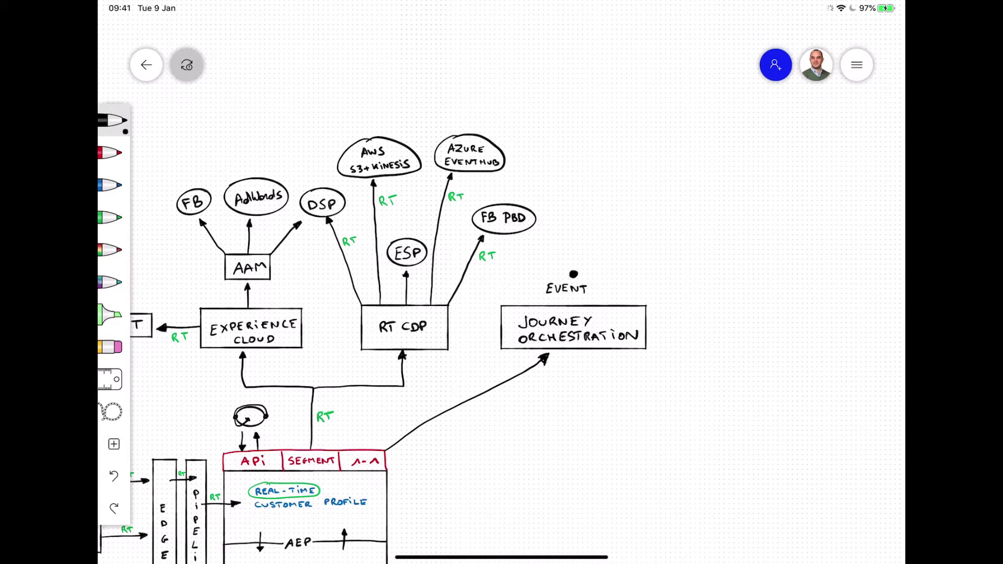
left_click_drag(576, 274, 617, 274)
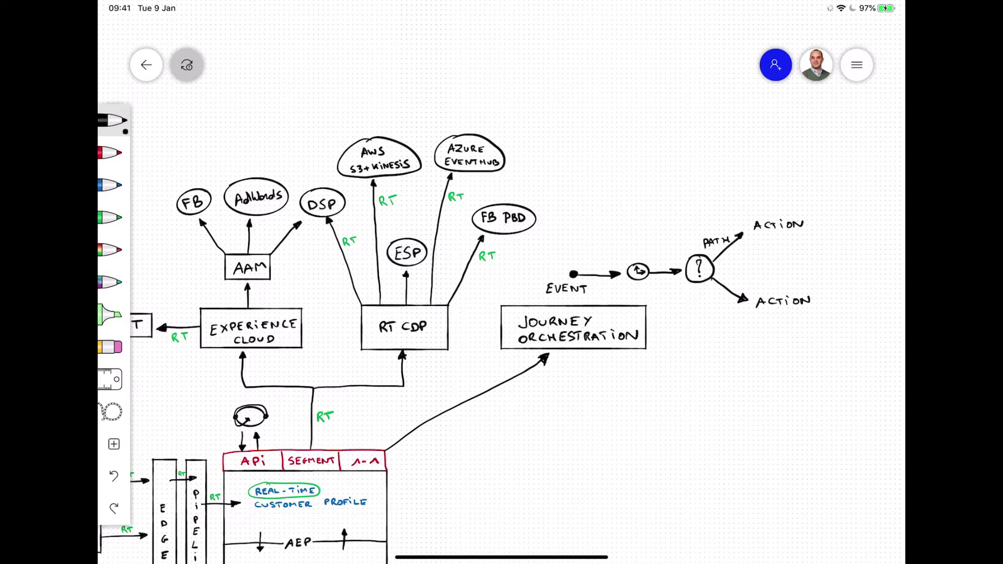
Draw a green DATA SOURCE line from the profile into the decision node
left_click(113, 221)
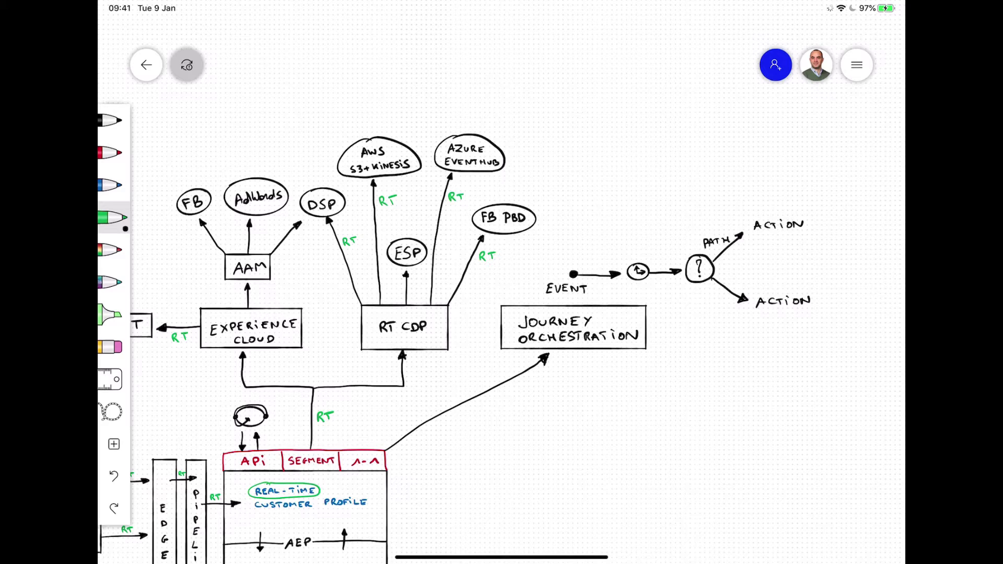
left_click_drag(694, 284, 389, 482)
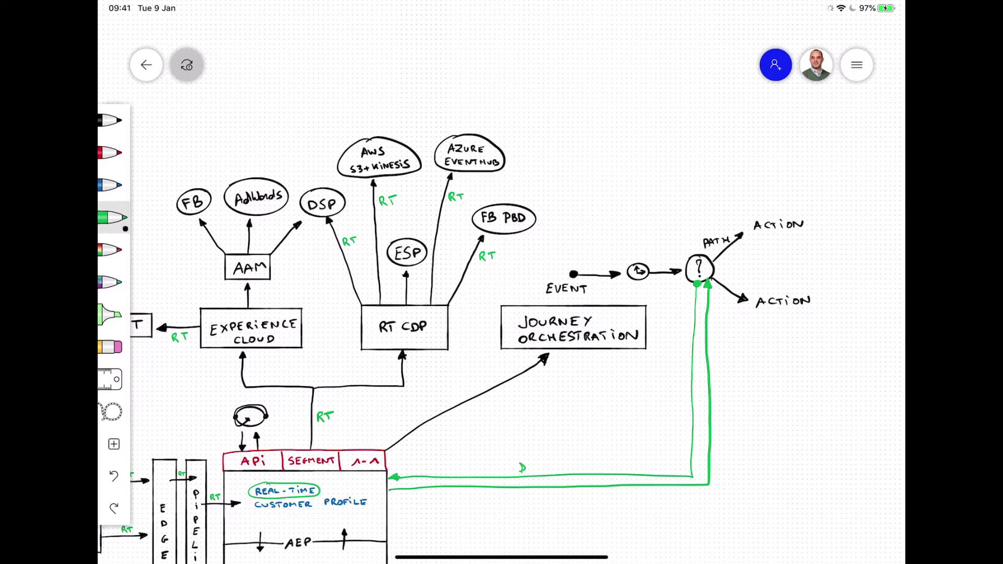
type("DATA SOURCE")
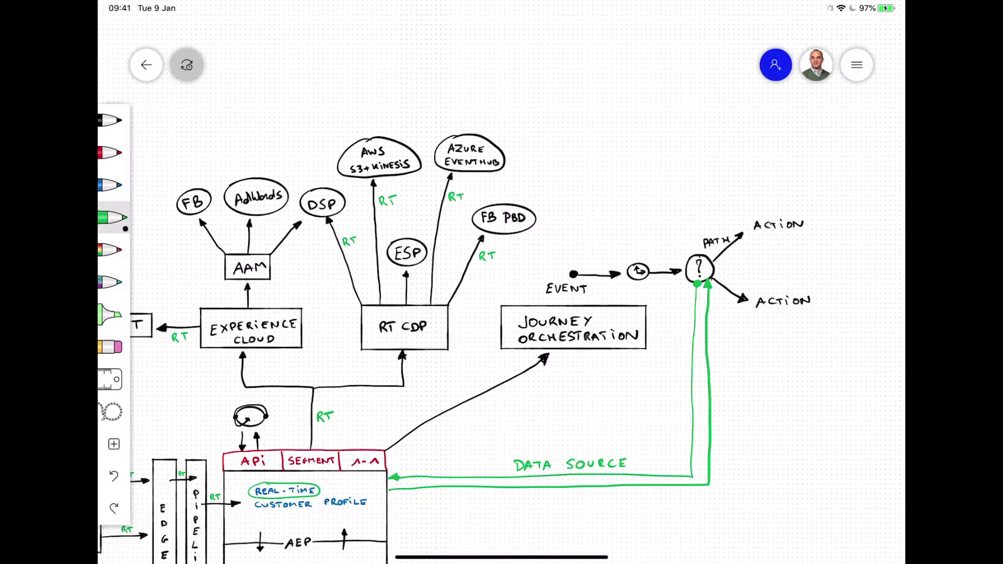
left_click(113, 121)
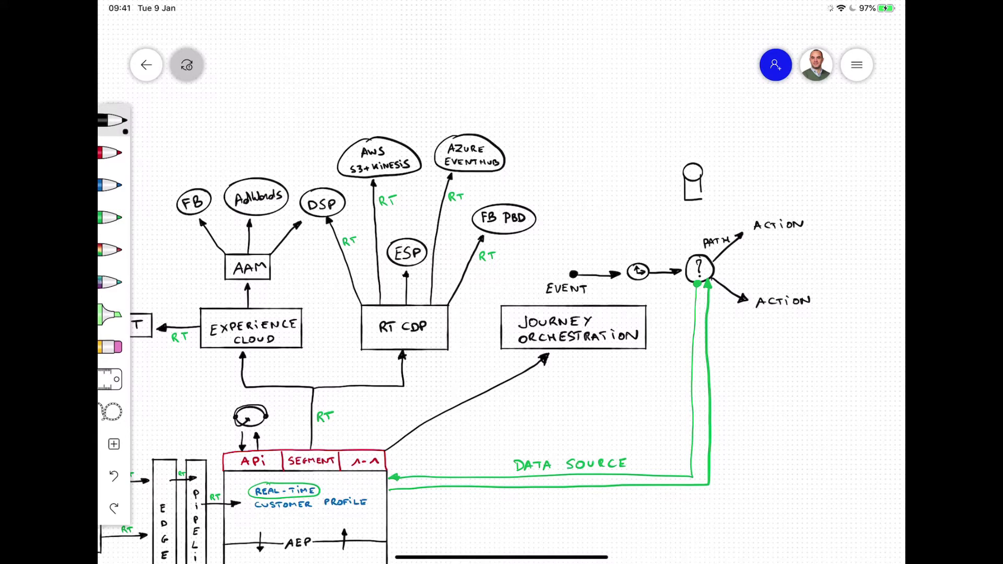
Add an External Datasource feeding Decisioning, RTML, Weather API and Store Stock System
type("EXTERNAL DATA SOUR")
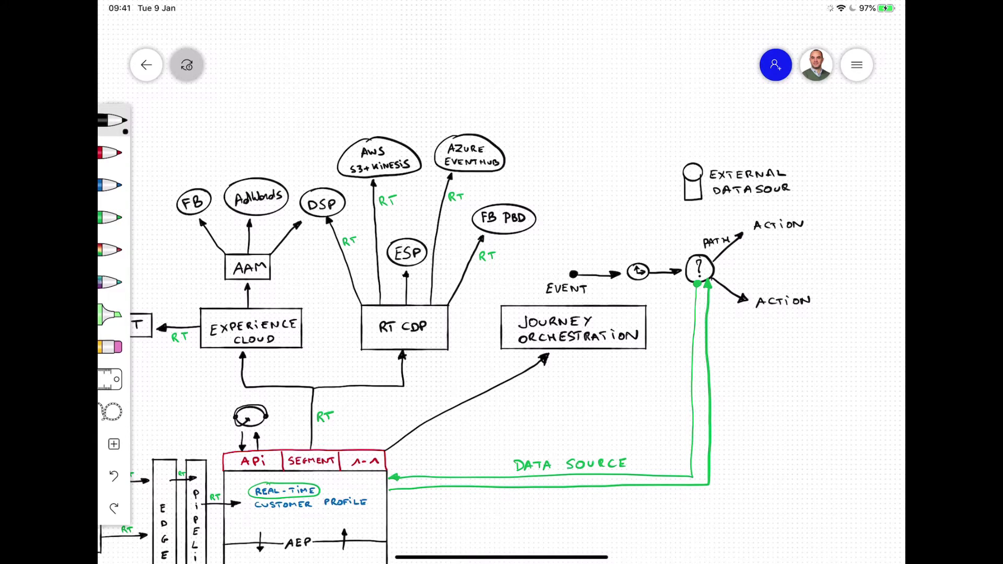
left_click_drag(693, 281, 690, 205)
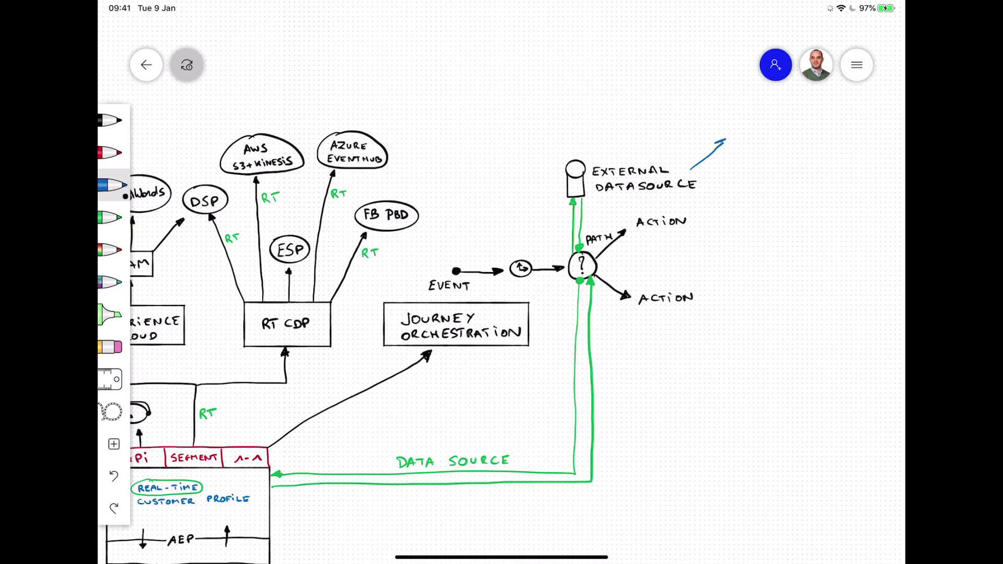
type("DECISIONING")
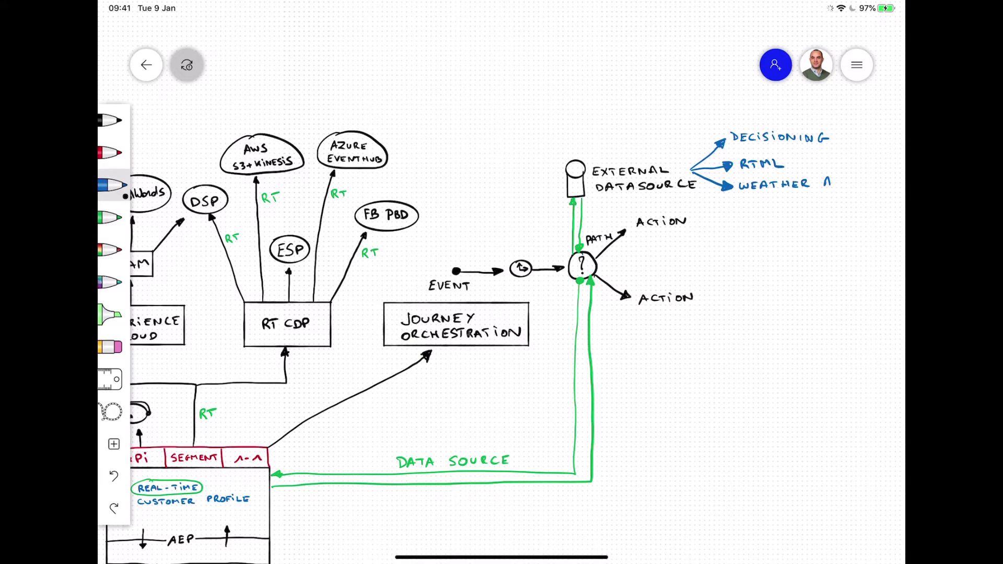
left_click_drag(693, 173, 729, 208)
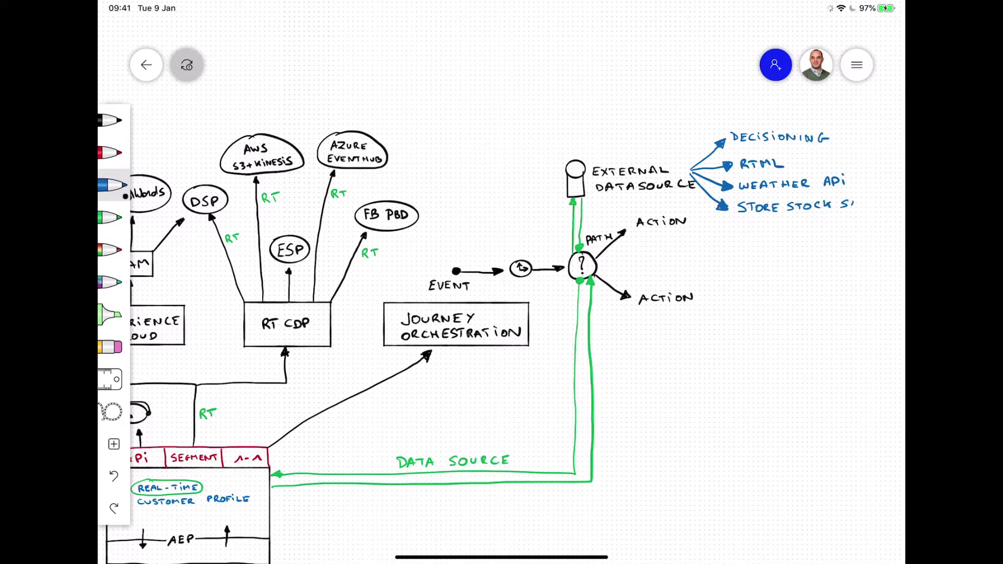
type("SYSTEM")
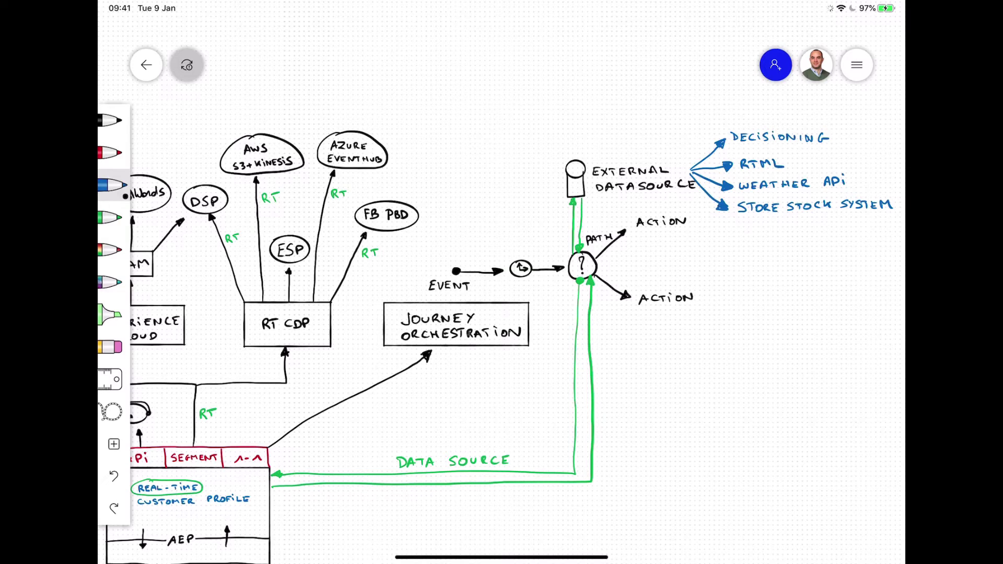
left_click(112, 120)
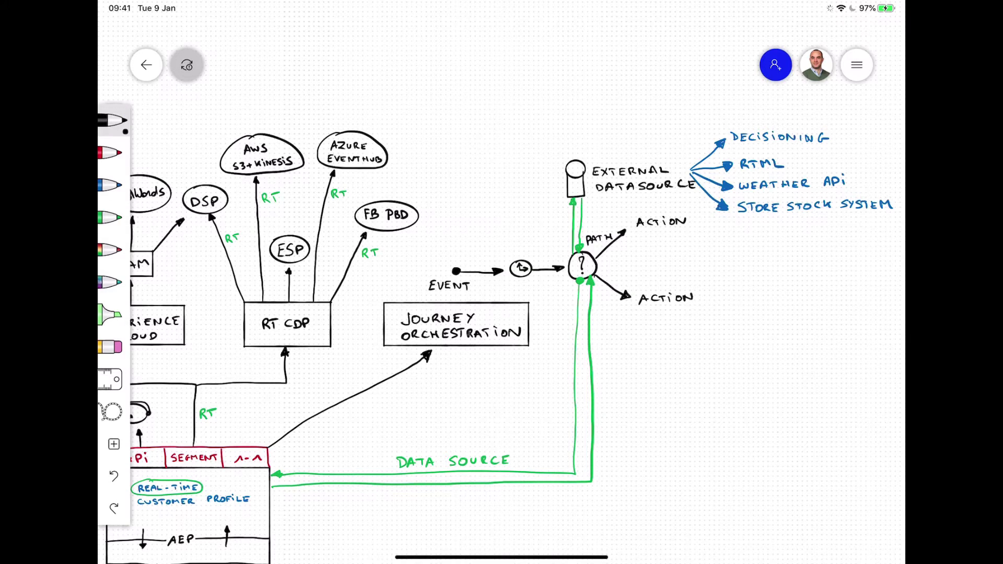
Draw Adobe Campaign SMS/Push and Custom Actions boxes listing Twilio, AWS, ESP, MSFT, DMP
left_click_drag(714, 228, 864, 261)
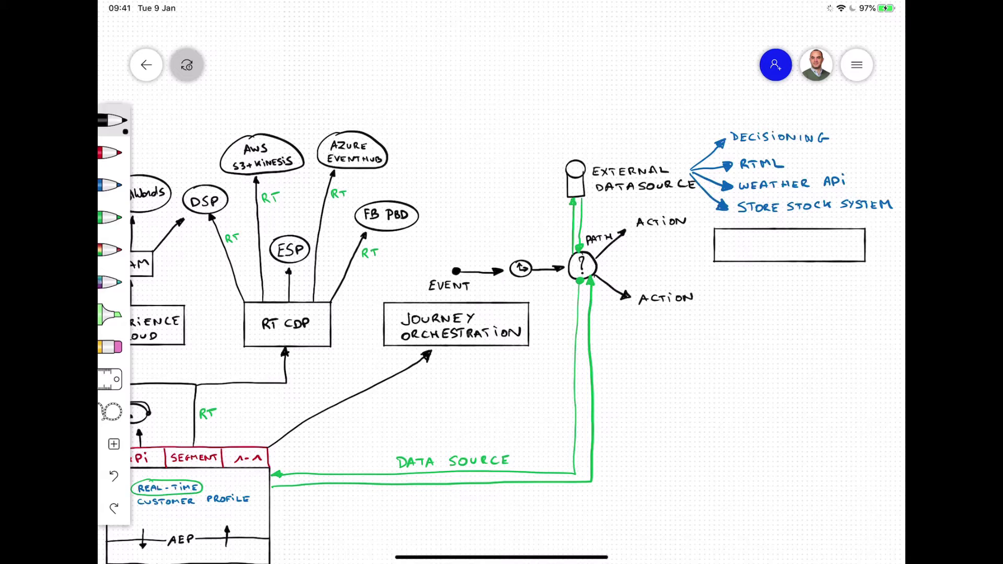
type("ADOBE CAMPAIGN")
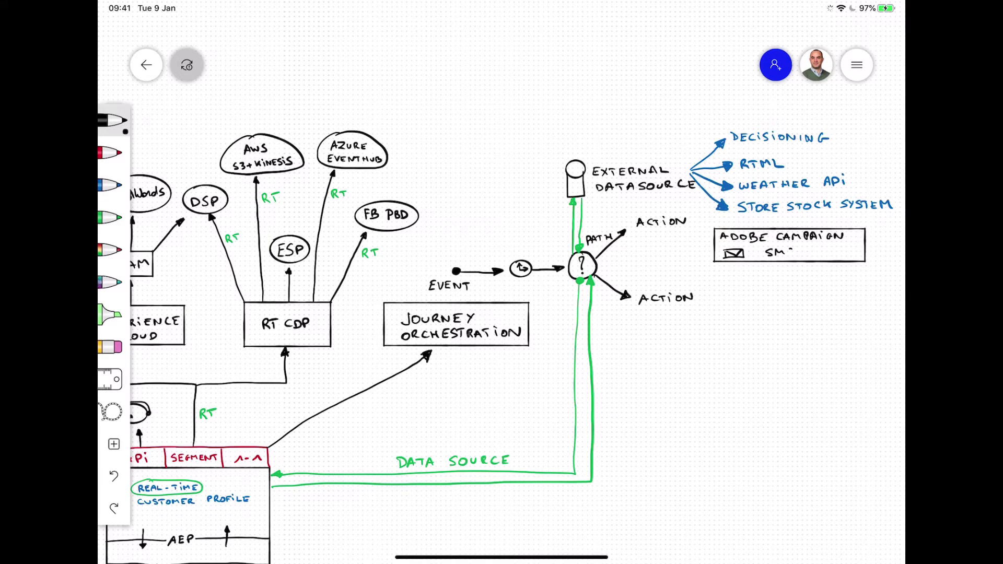
type("PUSH")
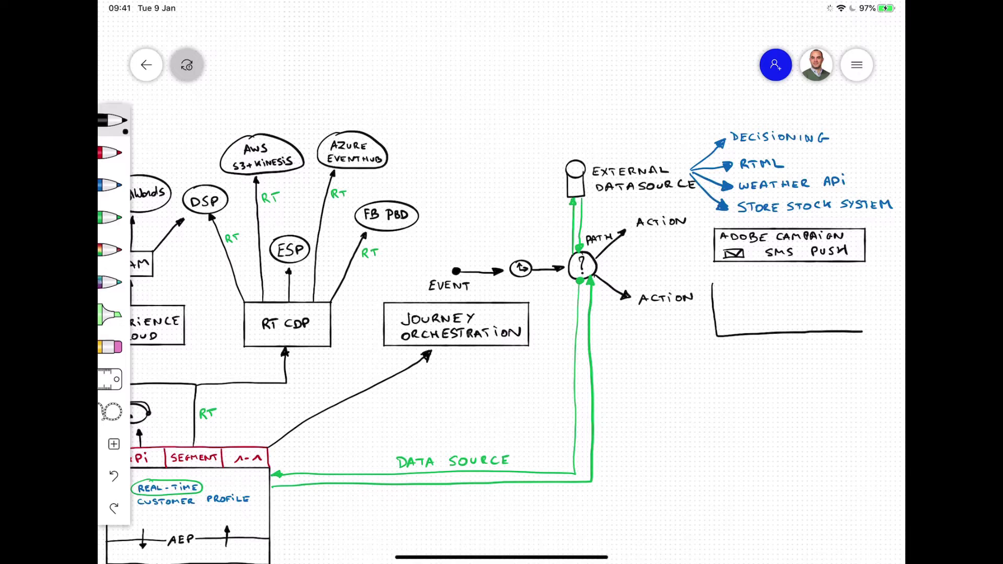
type("CUSTOM ACTIONS")
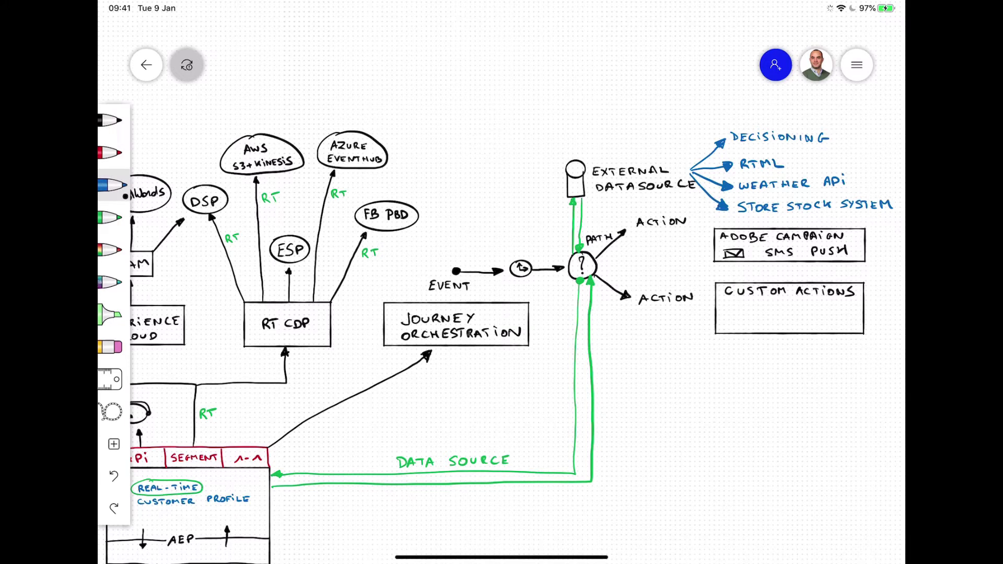
type("TWILIO AWS L")
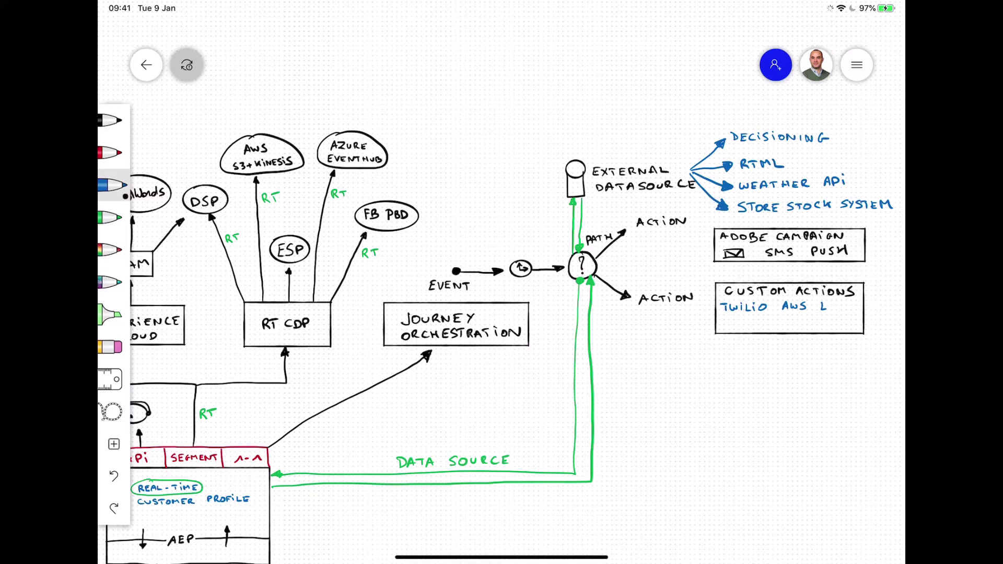
type("ESP MSFT DMP ...")
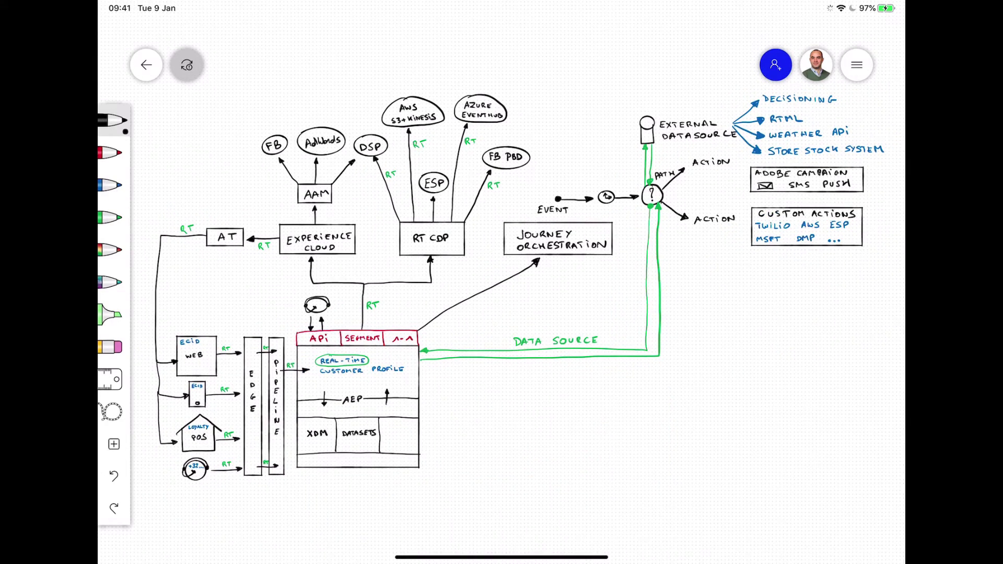
Draw a dividing line and a DATALAKE box below it
left_click_drag(148, 491, 889, 478)
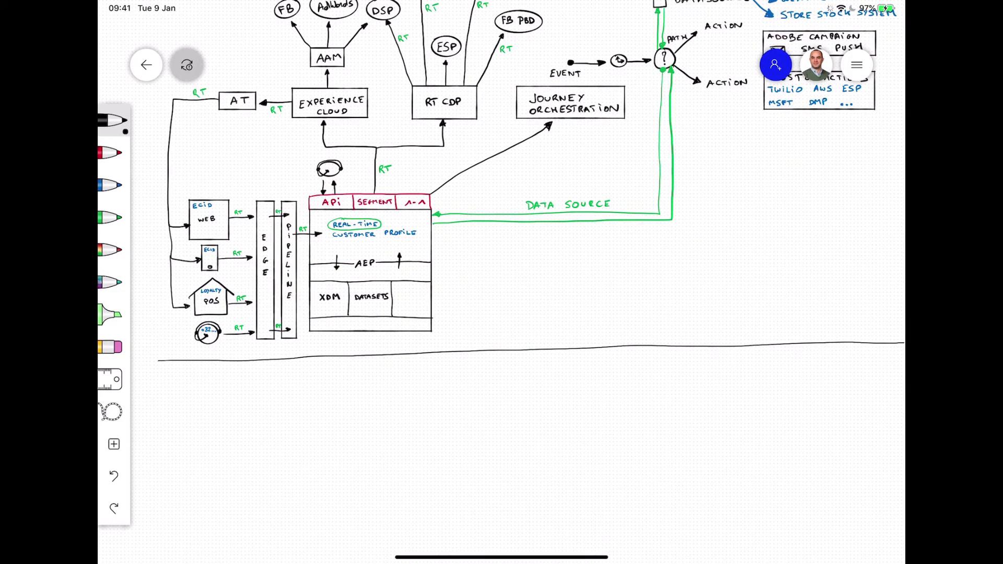
left_click_drag(312, 419, 446, 471)
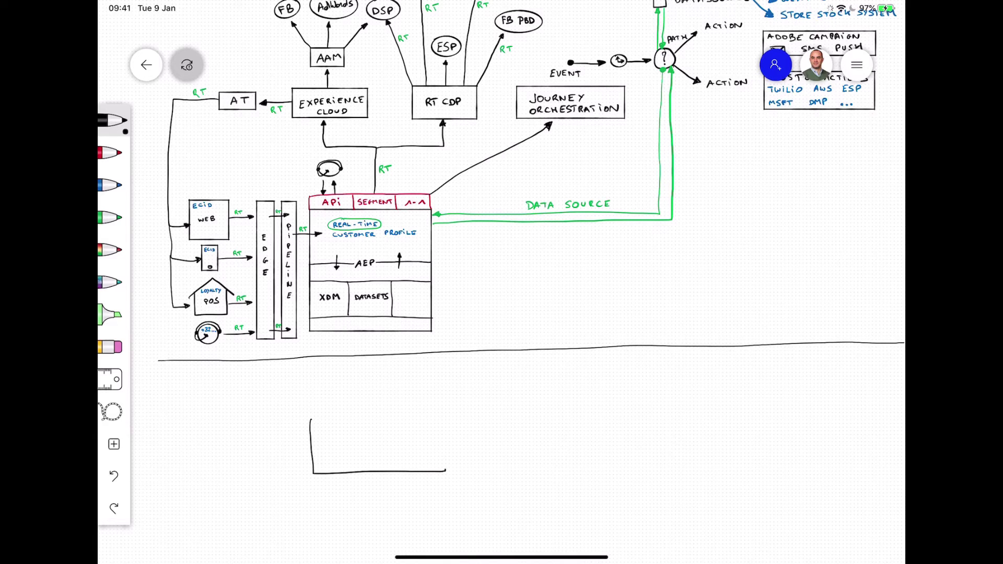
left_click_drag(311, 419, 441, 470)
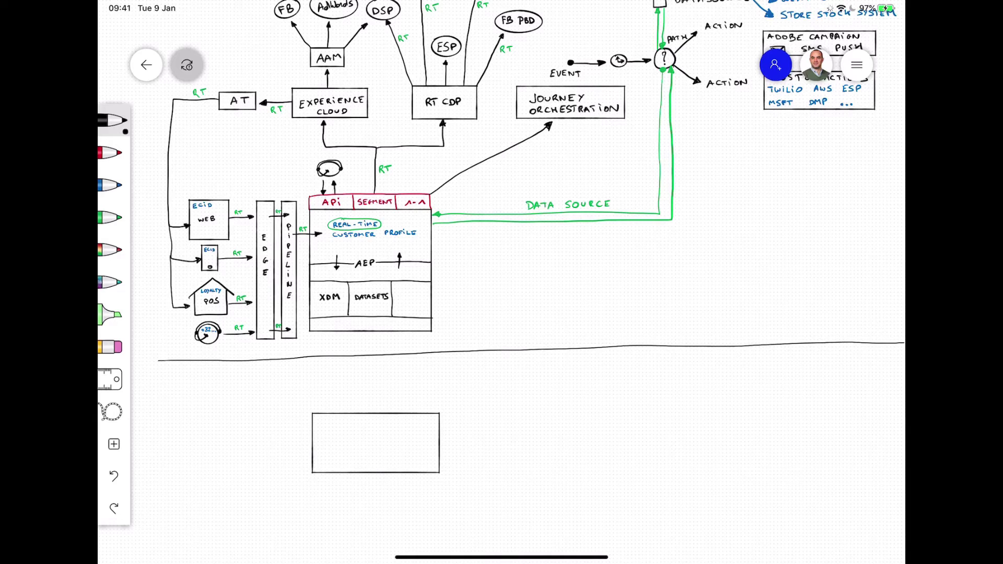
type("DATALA")
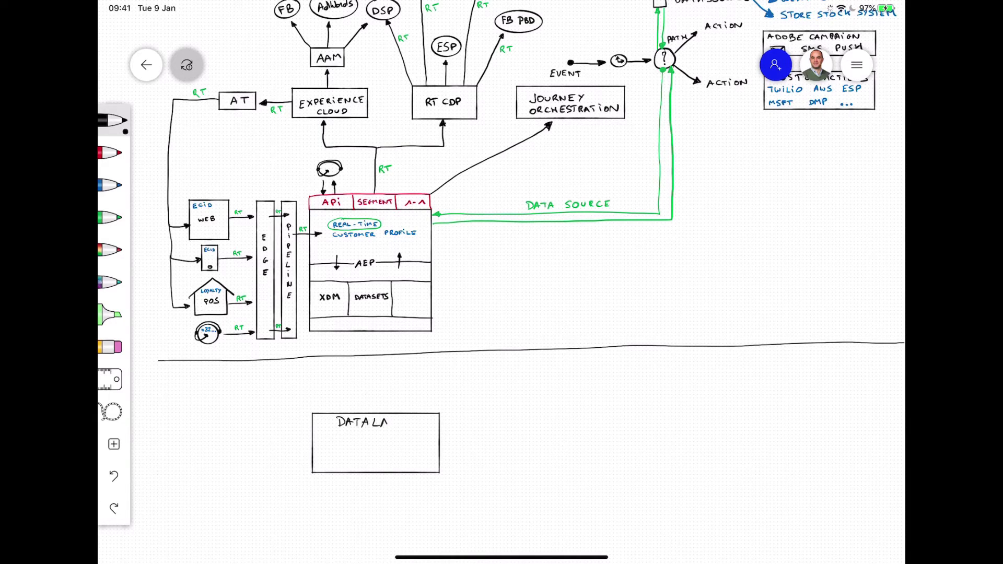
type("KE")
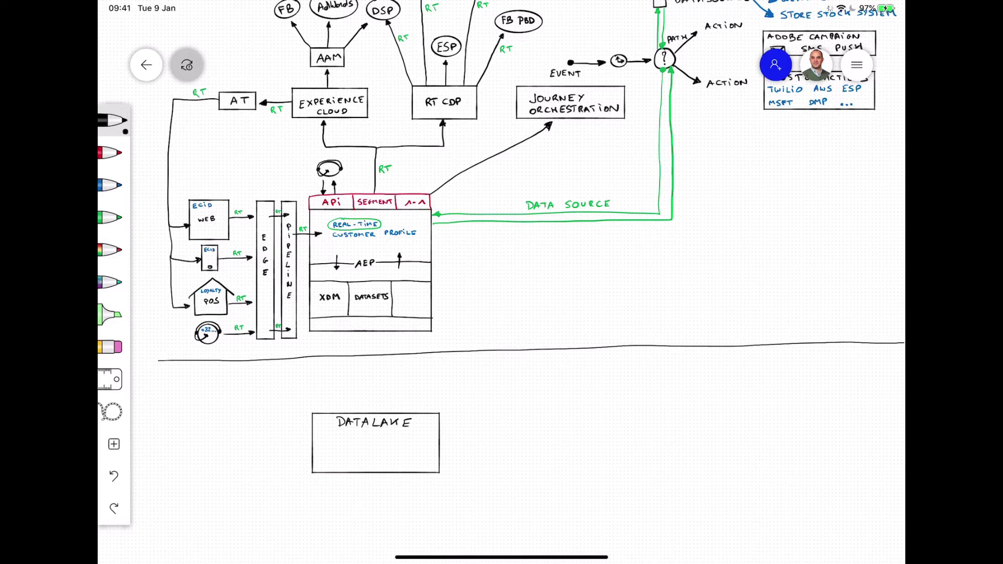
Split the data lake underneath into D, P and ML compartments
left_click_drag(313, 438, 438, 434)
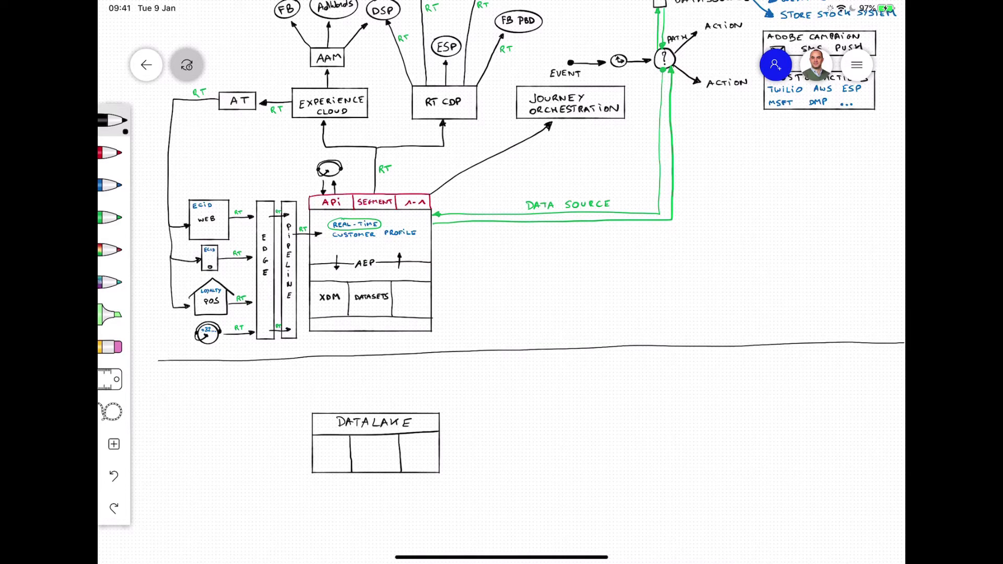
type("D P M")
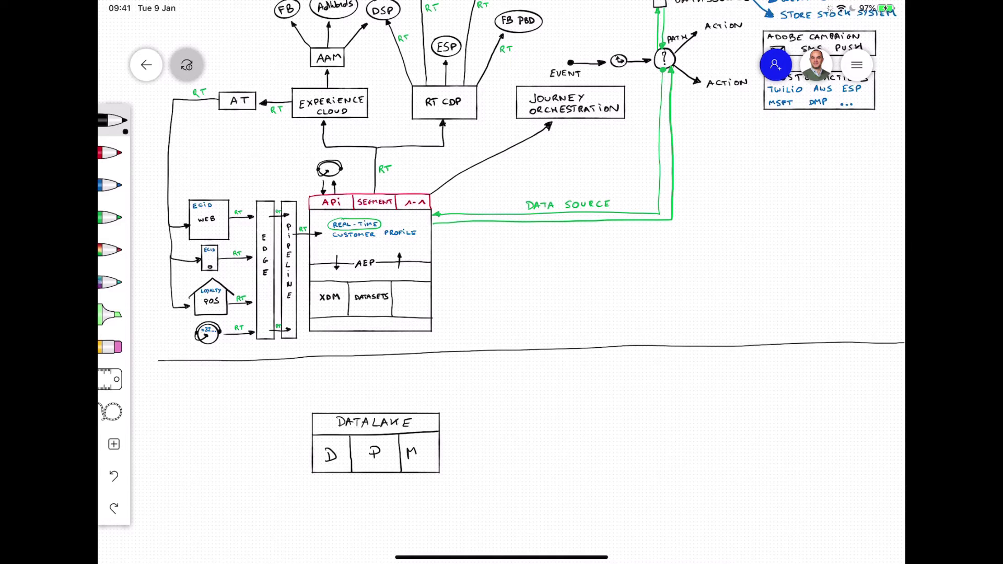
type("L")
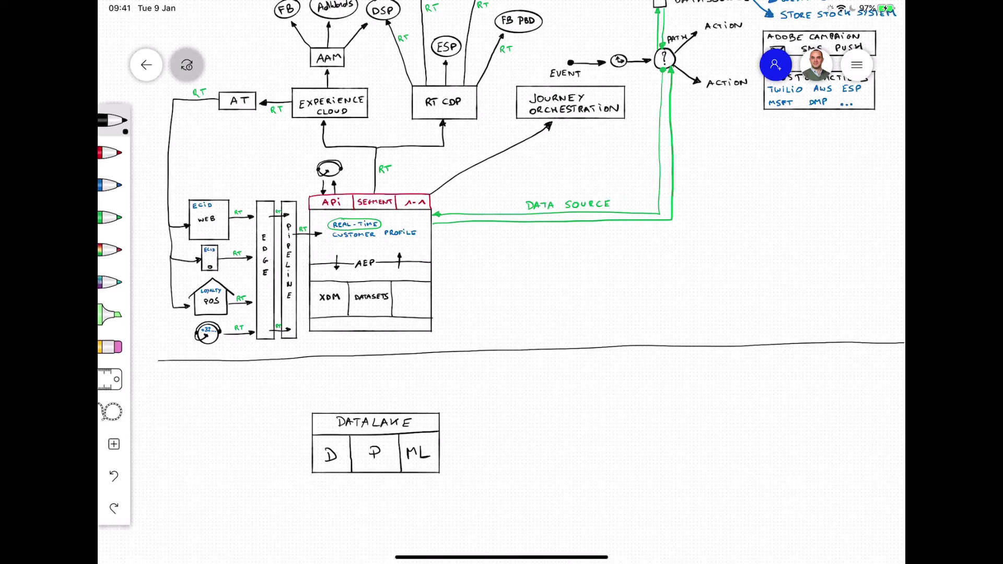
left_click(114, 152)
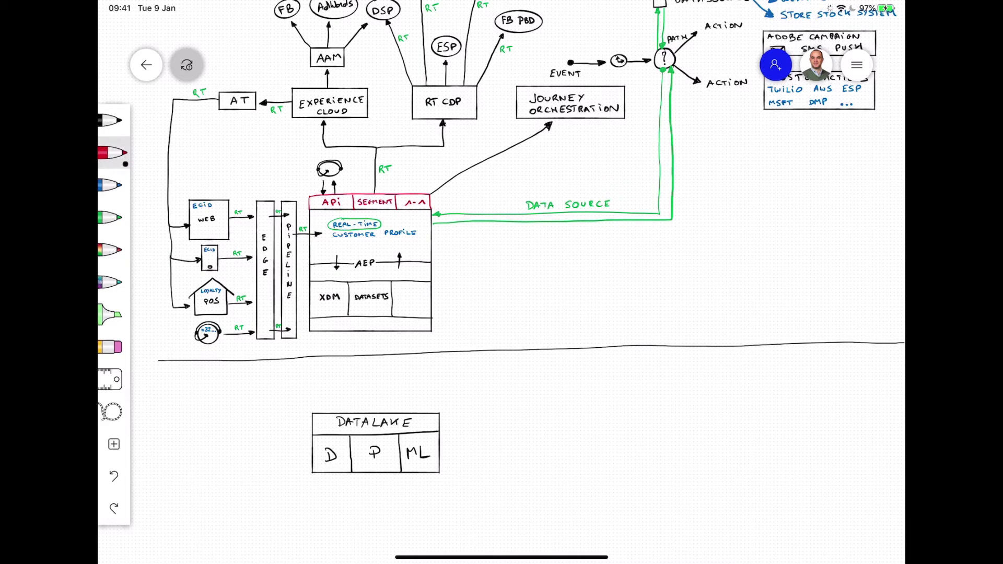
Write BIG BRAIN in red, box it, and point it at the DATALAKE
type("BiG B")
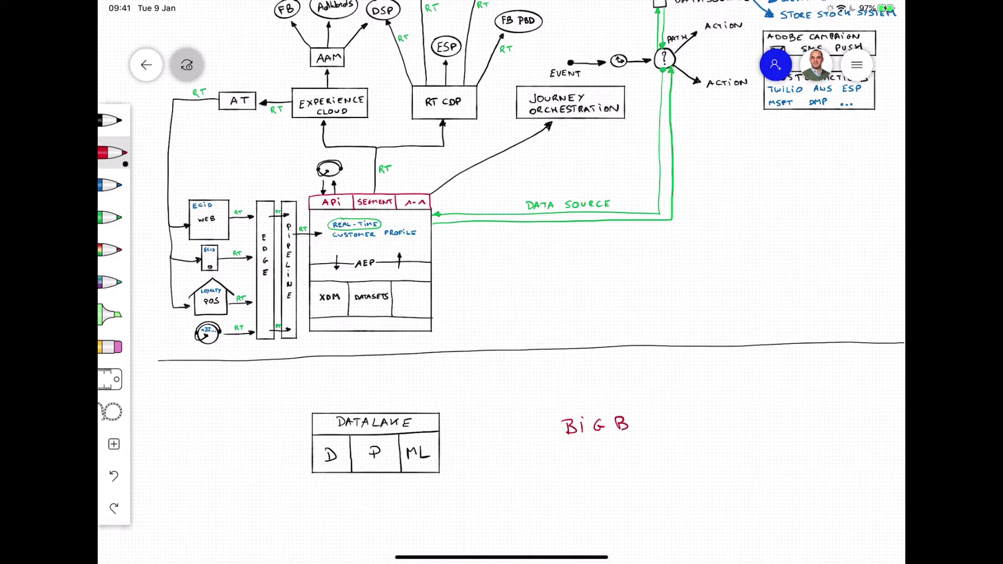
type("RAIN")
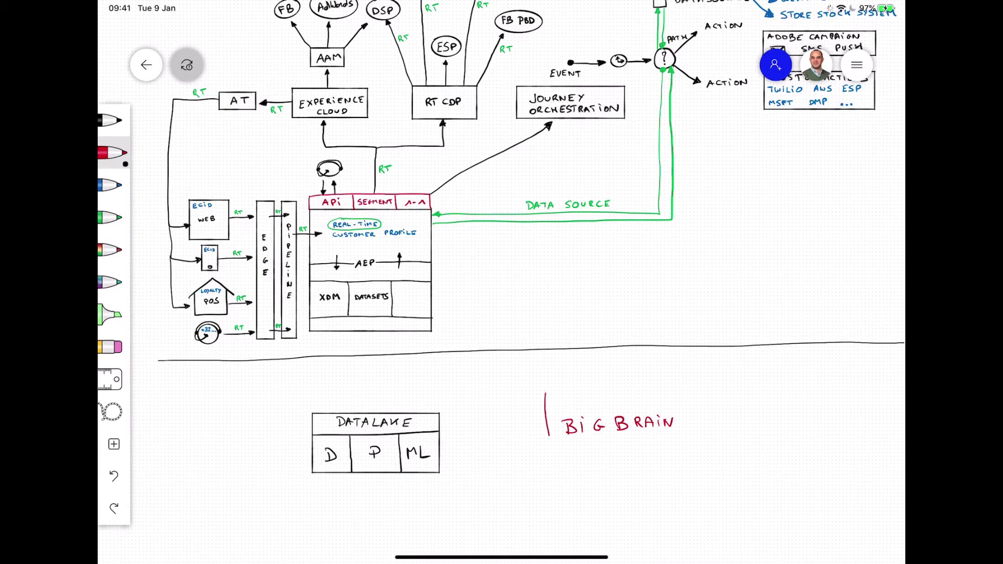
left_click_drag(546, 397, 684, 455)
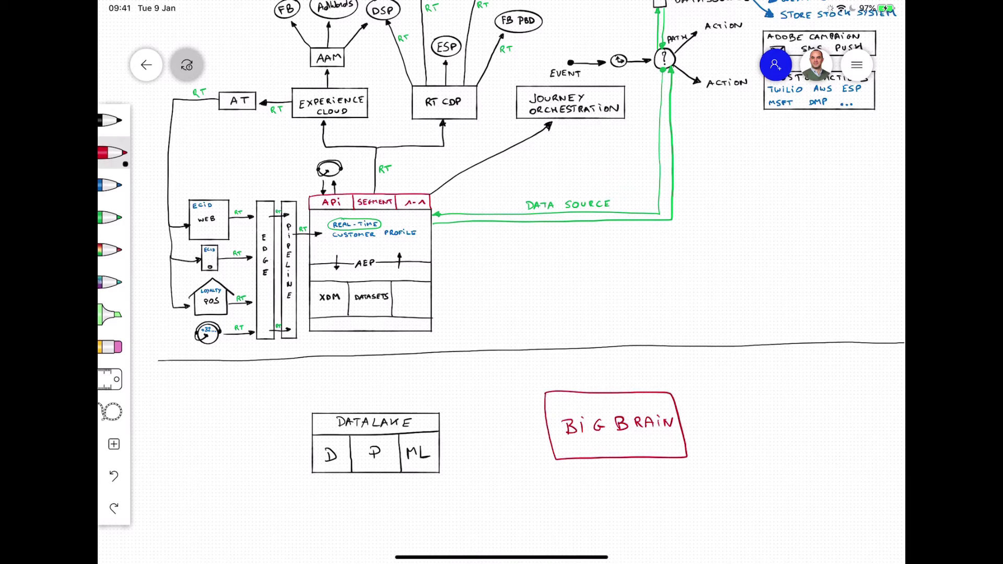
left_click_drag(546, 431, 448, 429)
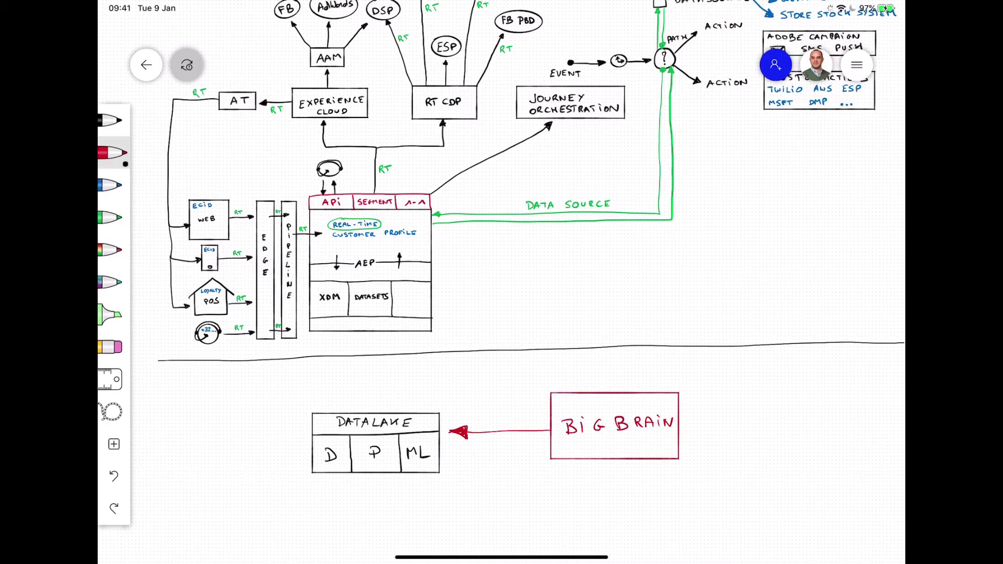
Write and box BRAIN FOR COMMUNICATION & ORCHESTRATION above, with arrows linking it in
type("BRAIN Fc")
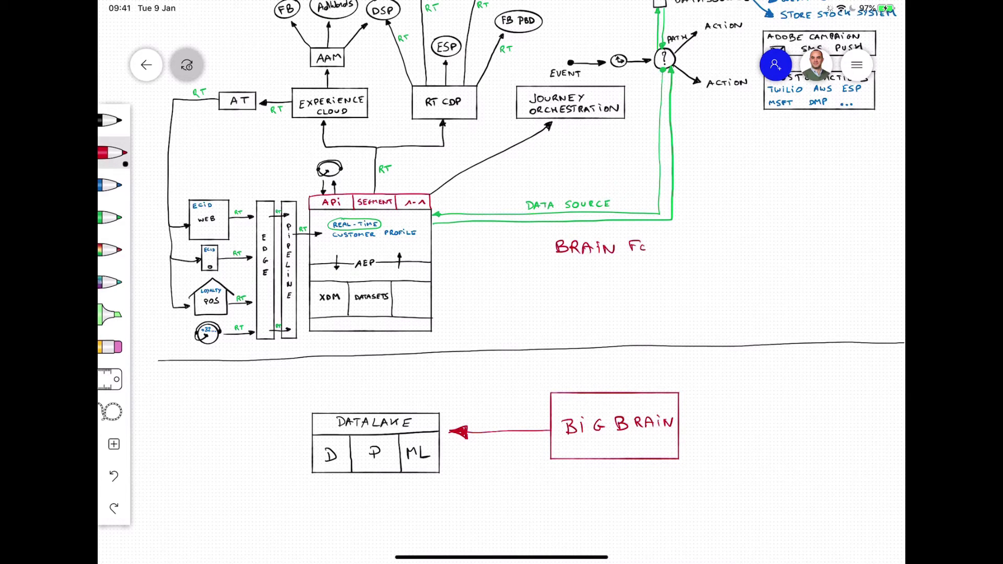
type("FOR CO")
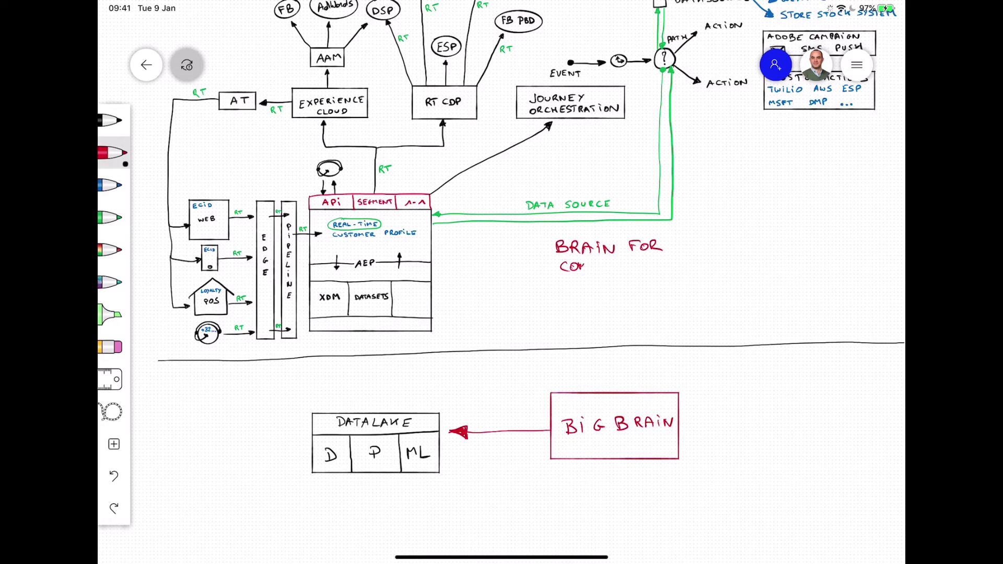
type("COMMUNIC")
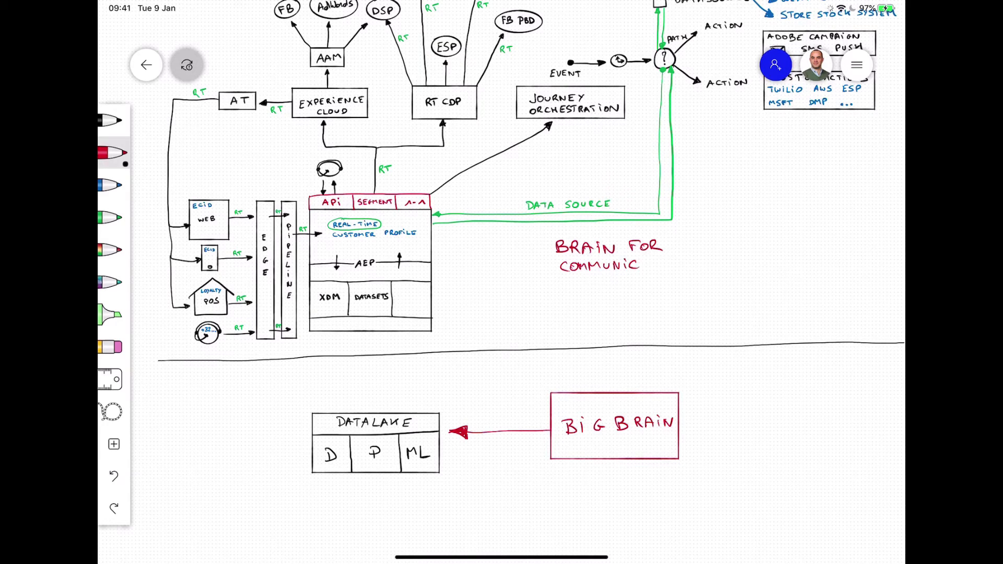
type("ATION")
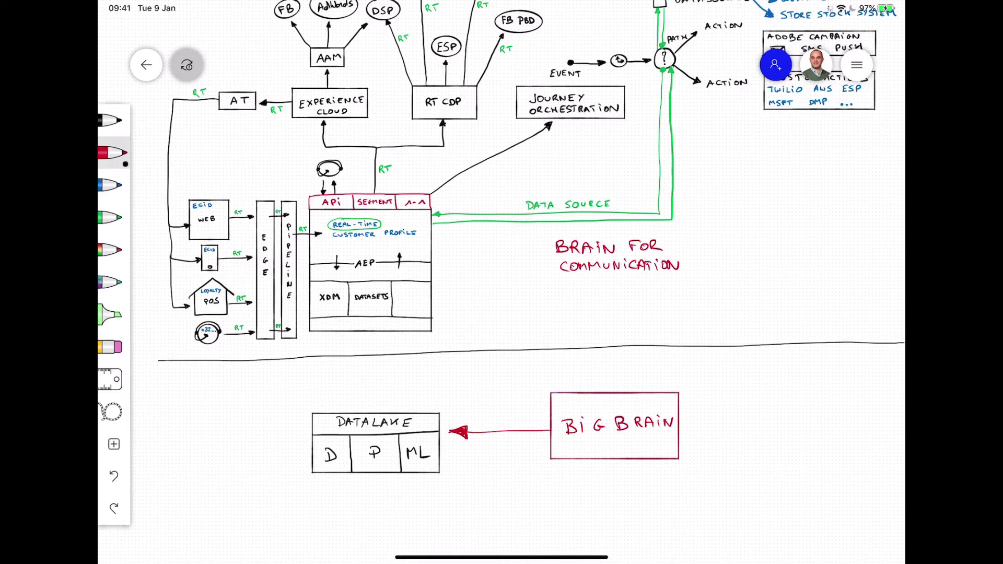
type("ORCI")
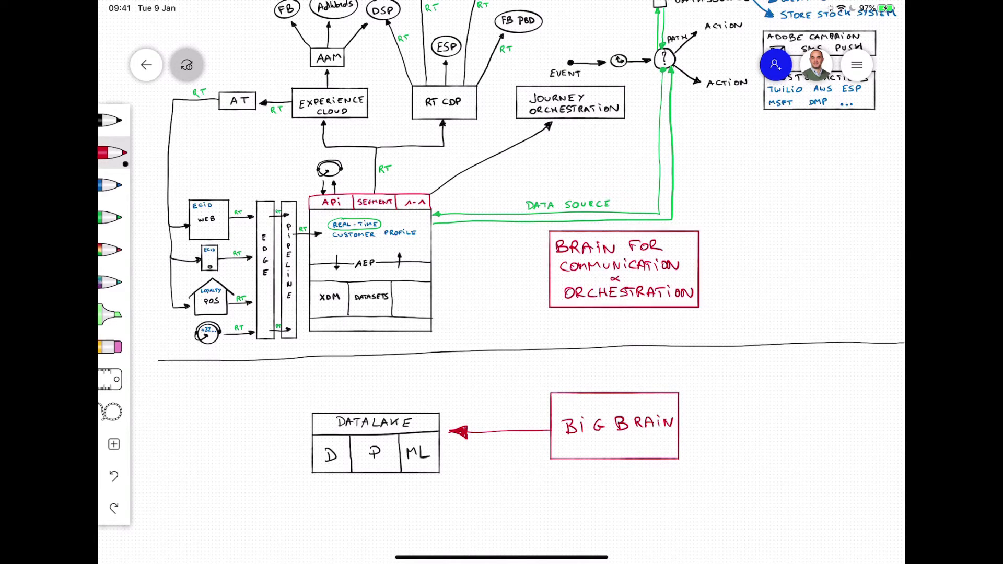
left_click_drag(548, 267, 457, 268)
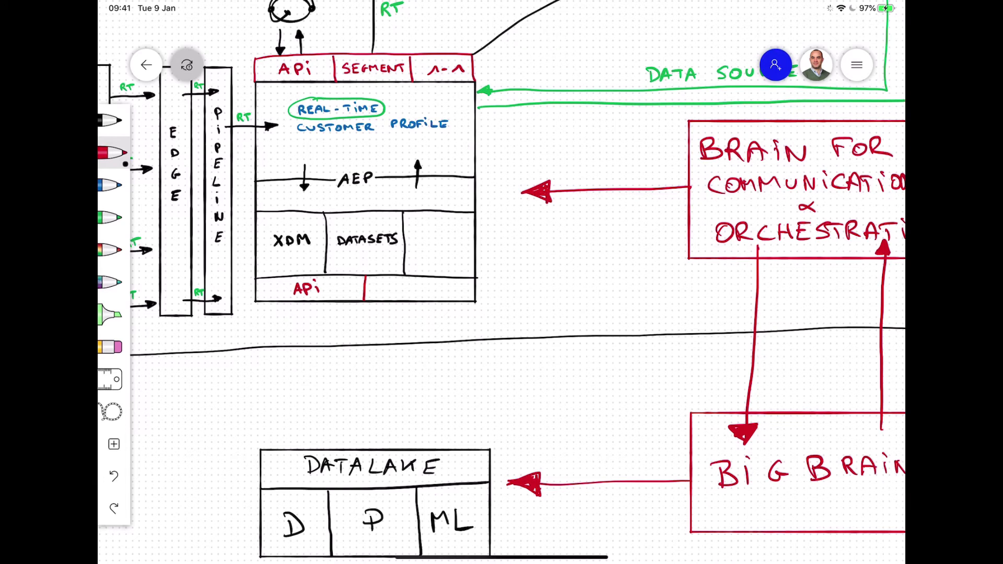
Add a SOURCES cell under AEP and route the data lake into it through a blue ETL box
type("SOURCES")
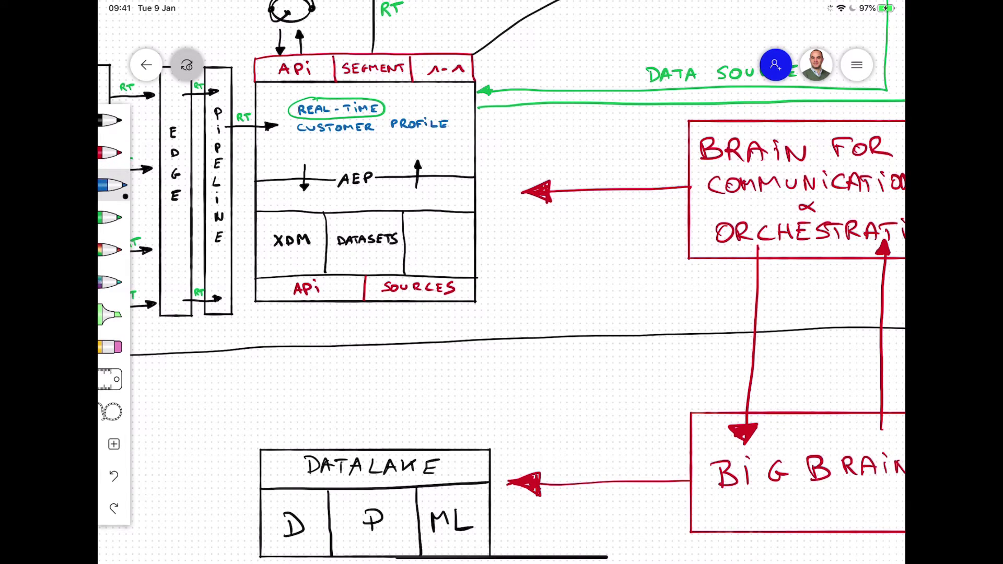
type("ETL")
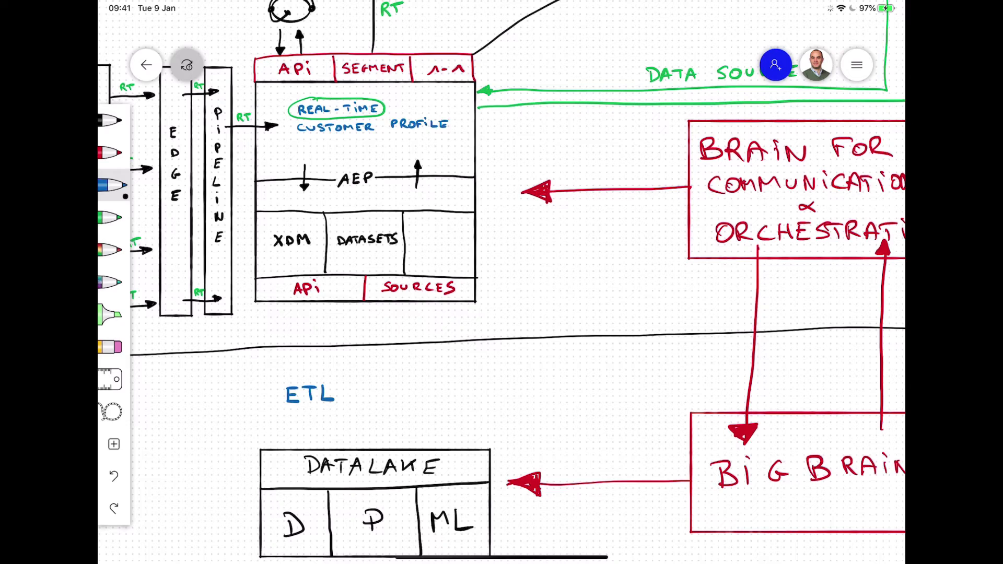
left_click_drag(262, 383, 380, 406)
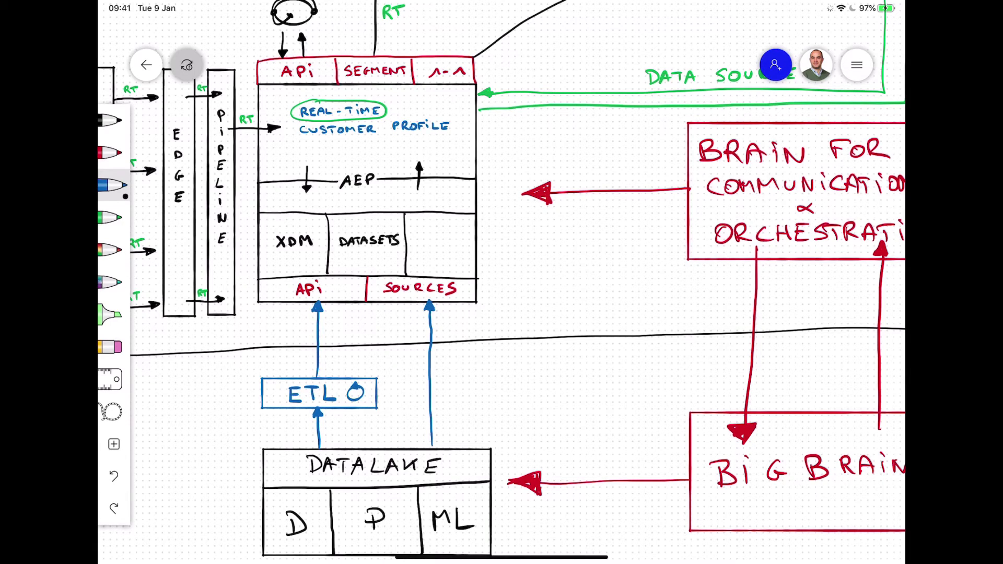
Draw a two-way pipeline–data lake link and label the AEP arrows BATCH and BATCH & RT
left_click_drag(224, 314, 227, 509)
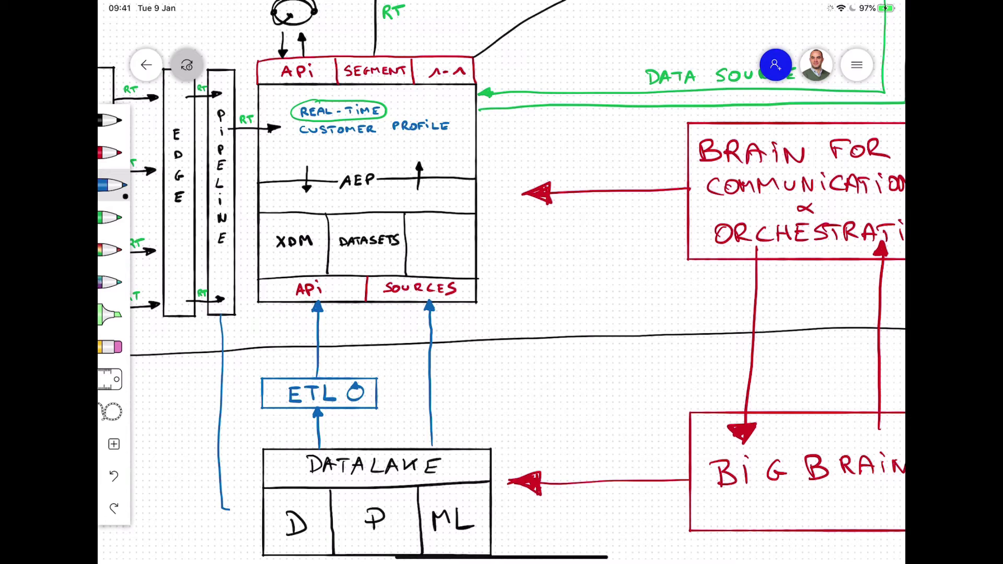
left_click_drag(220, 314, 256, 512)
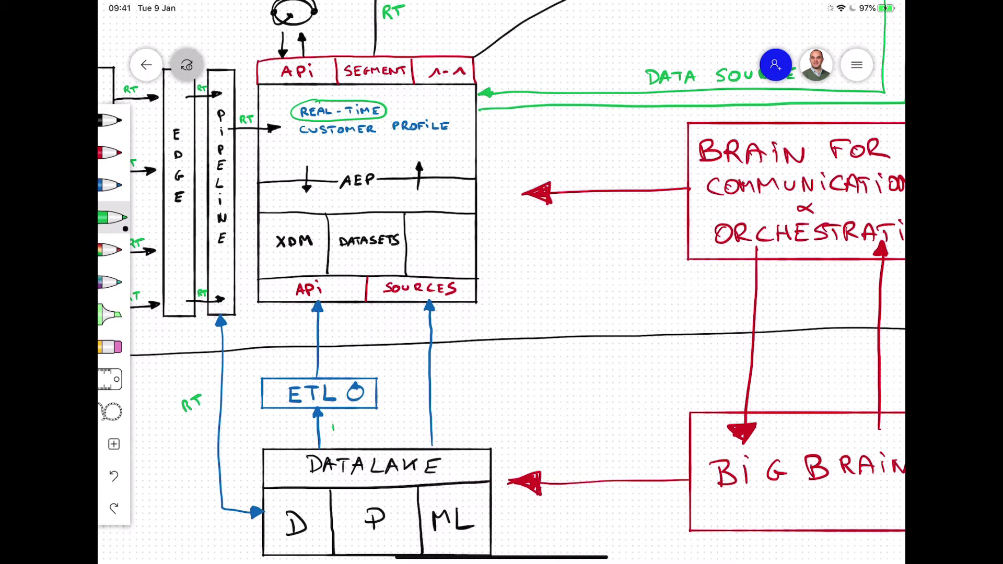
type("BATCH")
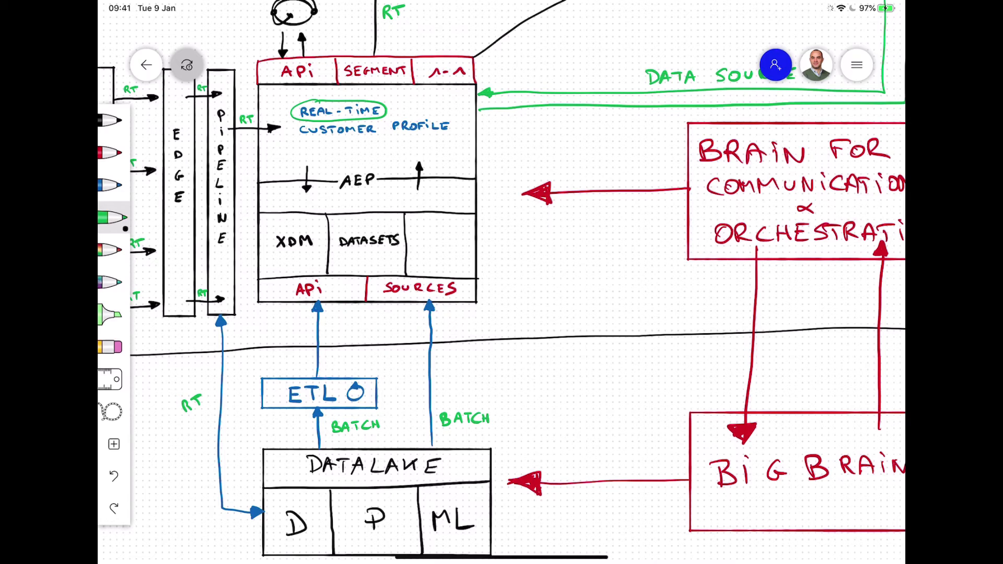
type("& RT")
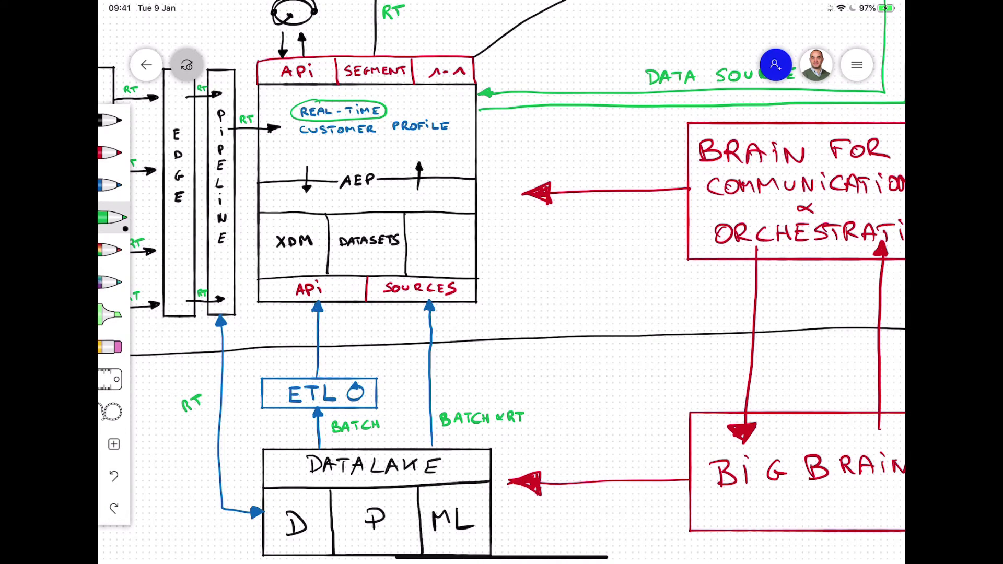
left_click(114, 185)
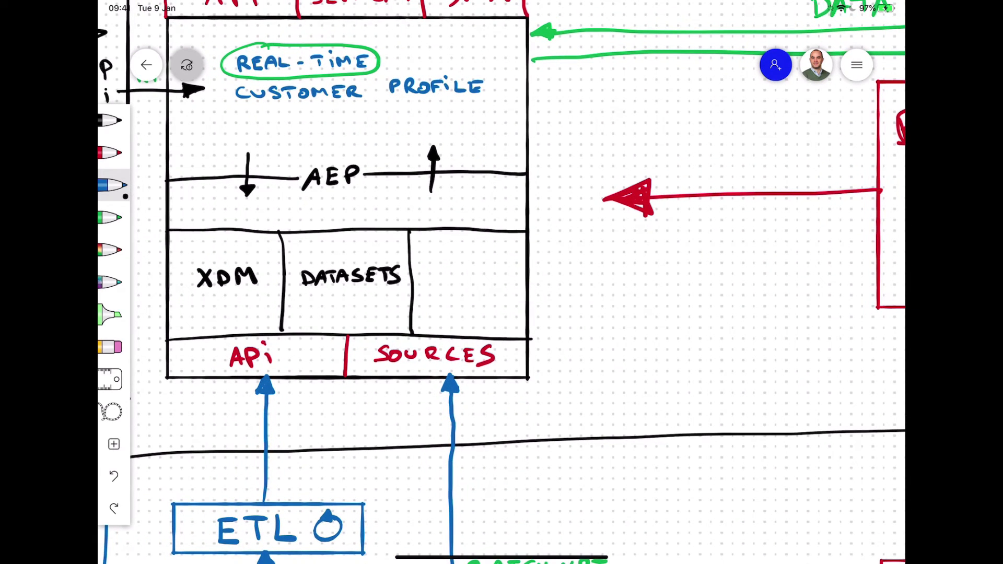
Label the empty AEP cell QUERY SERVICE with a red hatched SQL bar and two-way arrows out
type("QUERY")
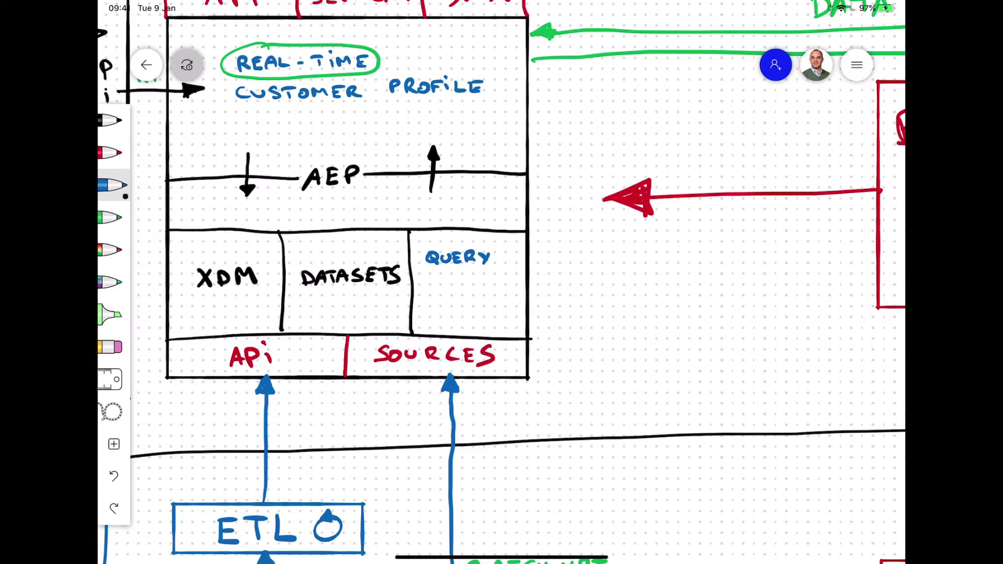
type("SERVICE")
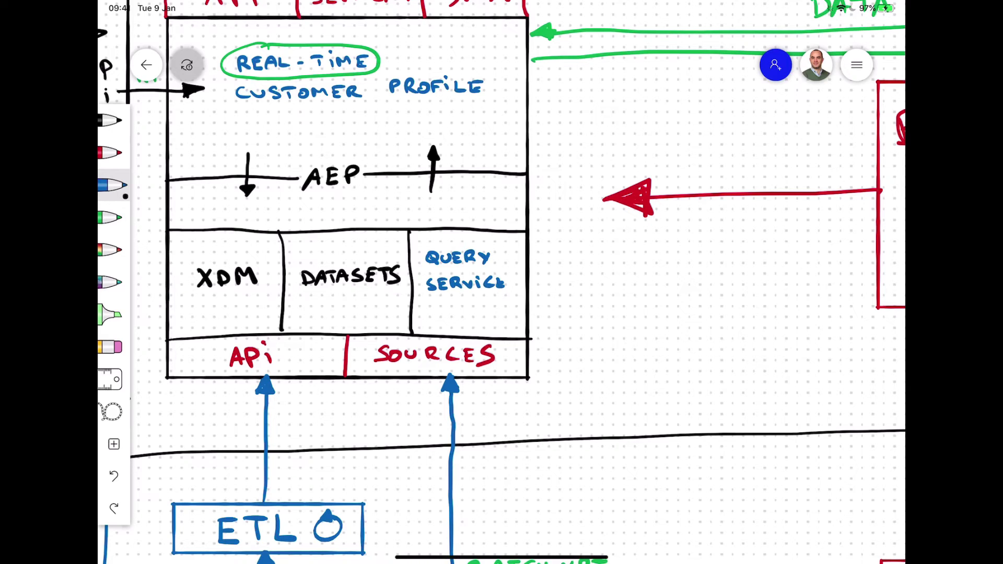
left_click_drag(537, 227, 537, 319)
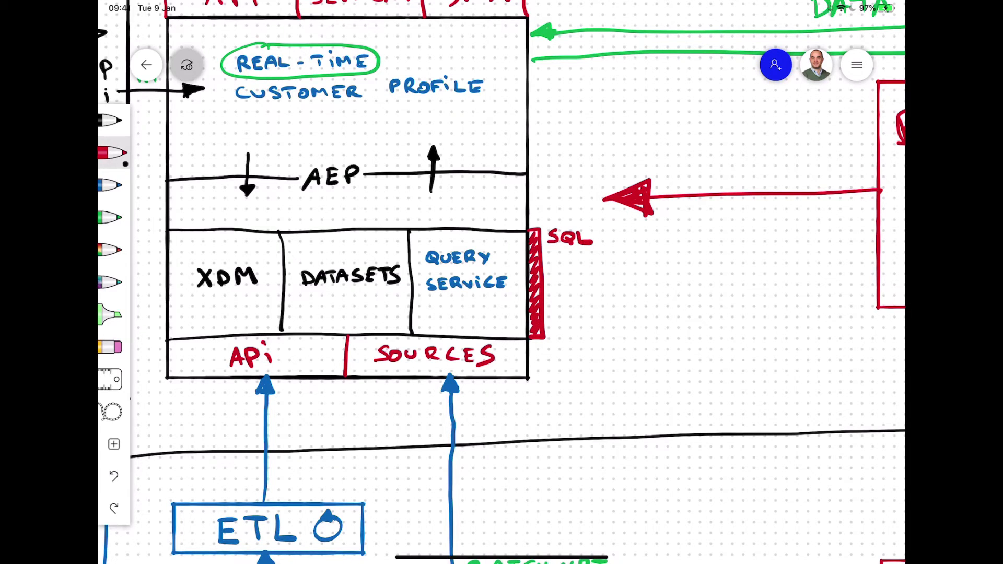
left_click_drag(543, 272, 620, 268)
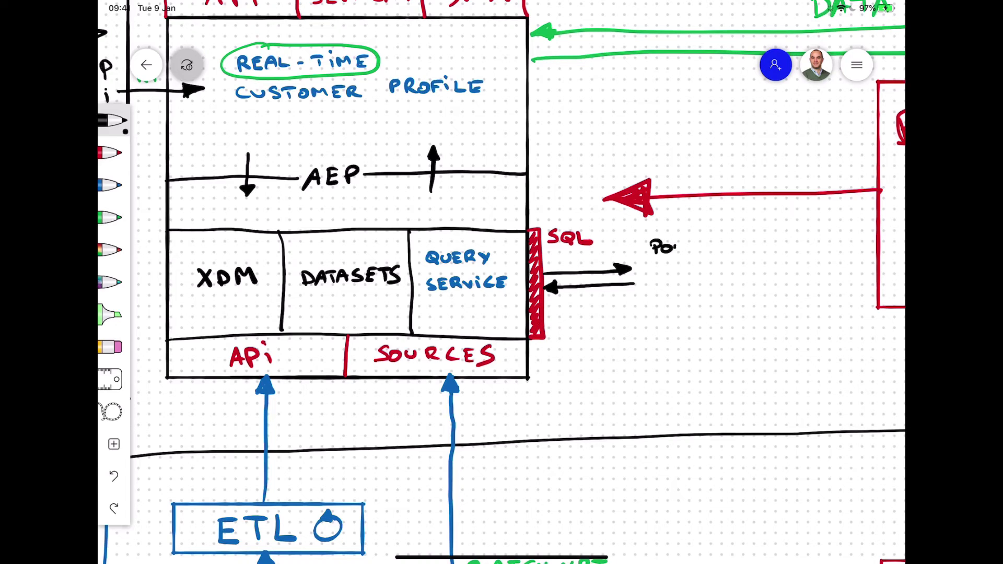
List the BI tools PowerBi, TABLEAU and PSQL in black beside the SQL link
type("PowerBi")
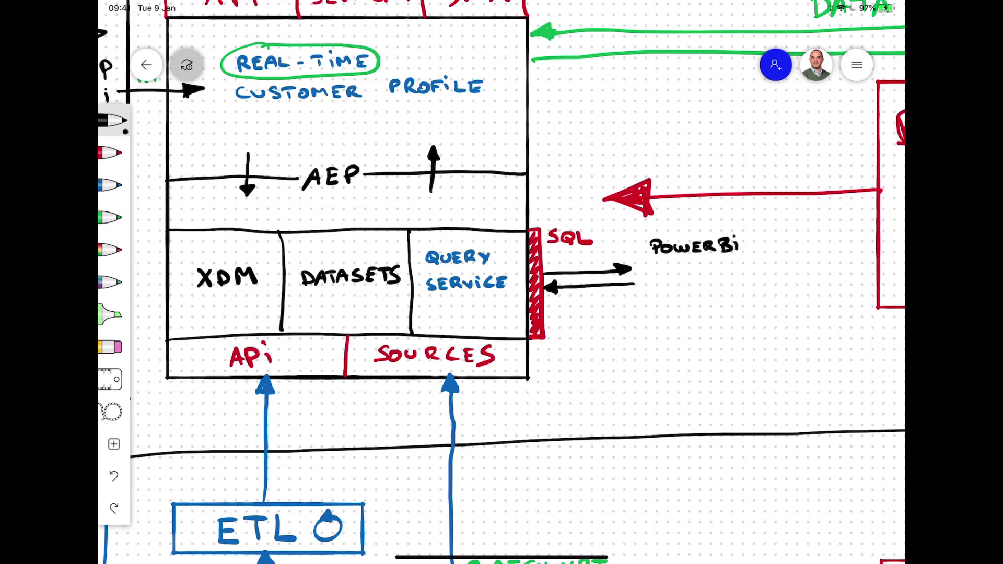
type("TABLEAU & ...")
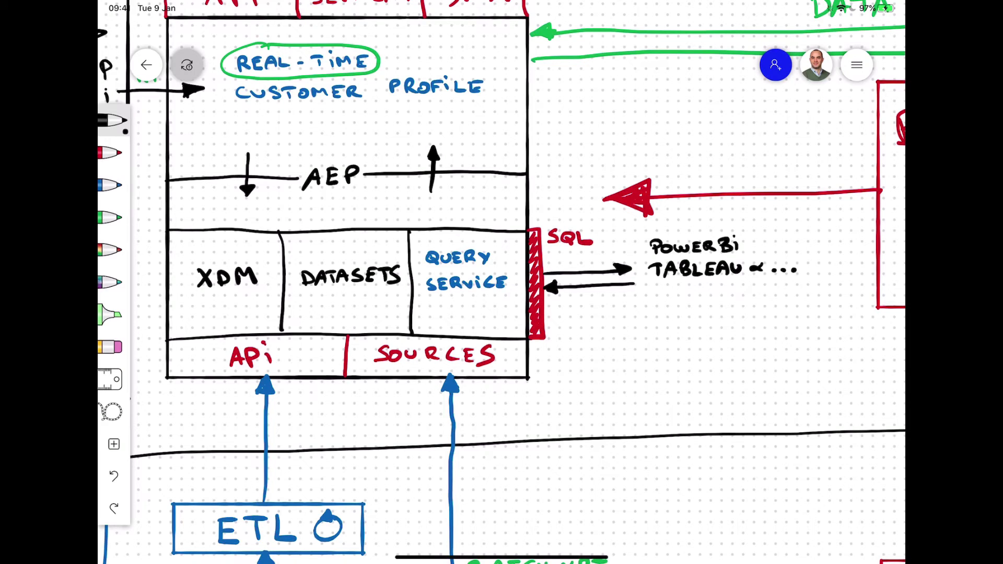
type("PSO")
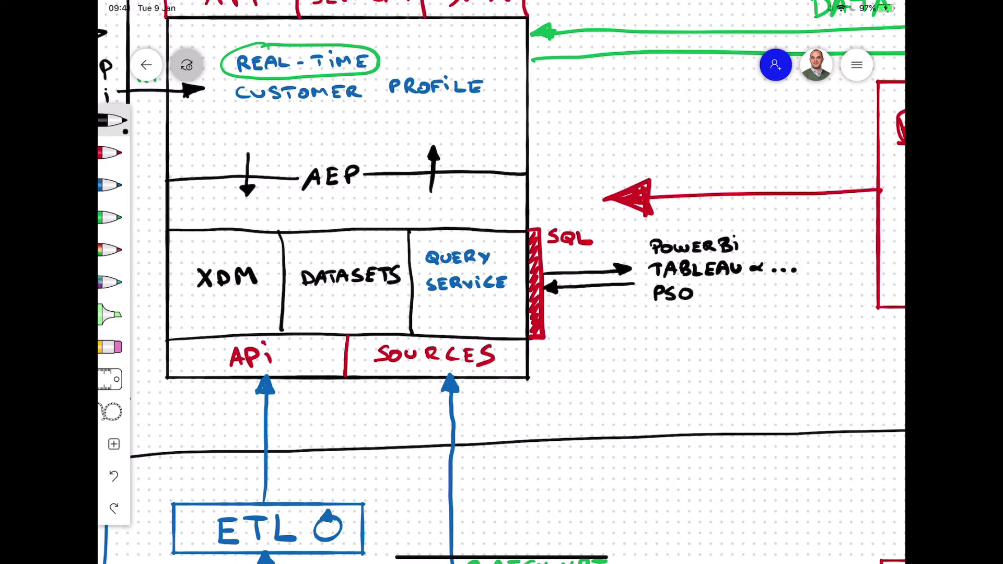
type("L")
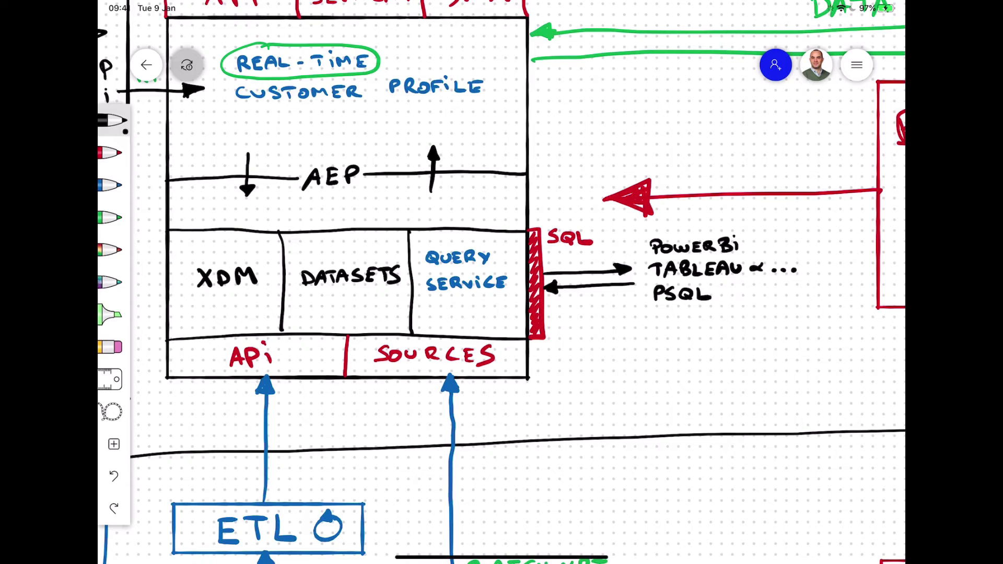
left_click(112, 217)
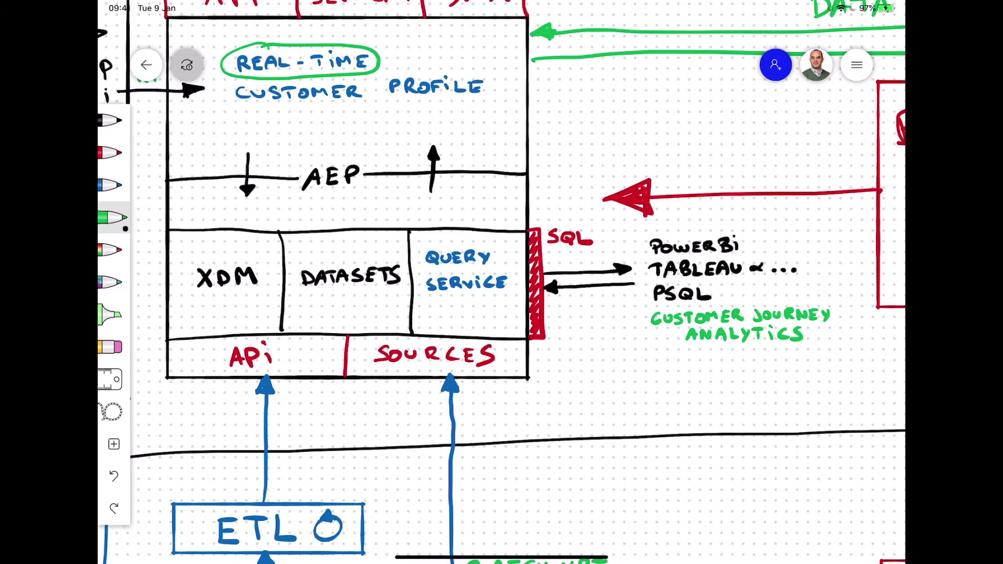
Box Customer Journey Analytics in green and draw a brace grouping the BI tool list
left_click_drag(646, 310, 717, 355)
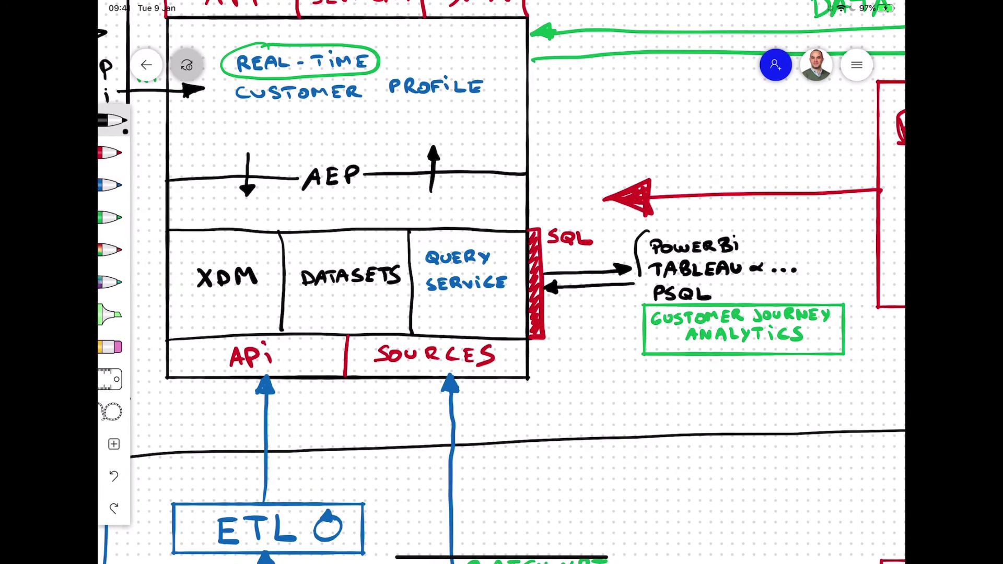
left_click_drag(642, 278, 645, 371)
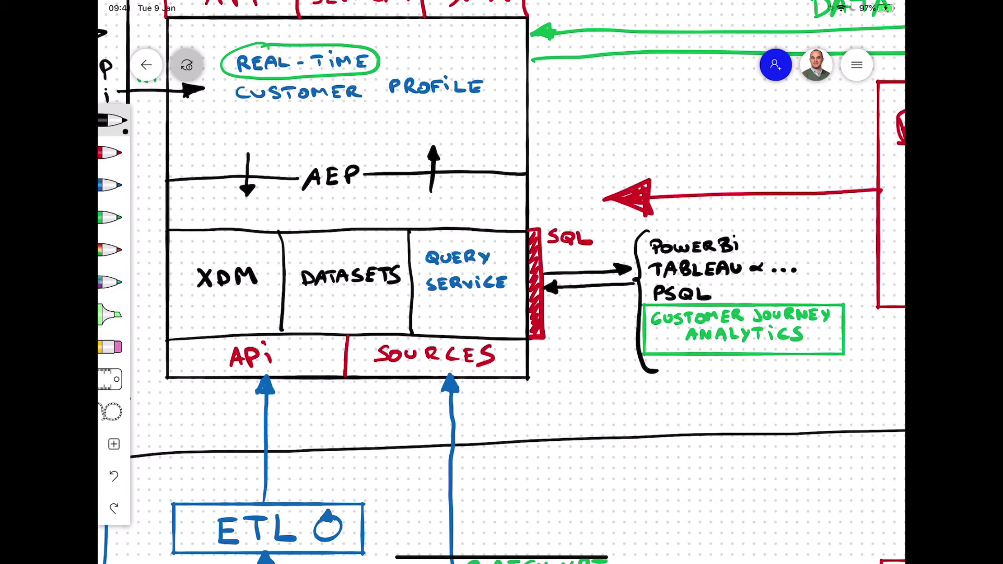
left_click(113, 217)
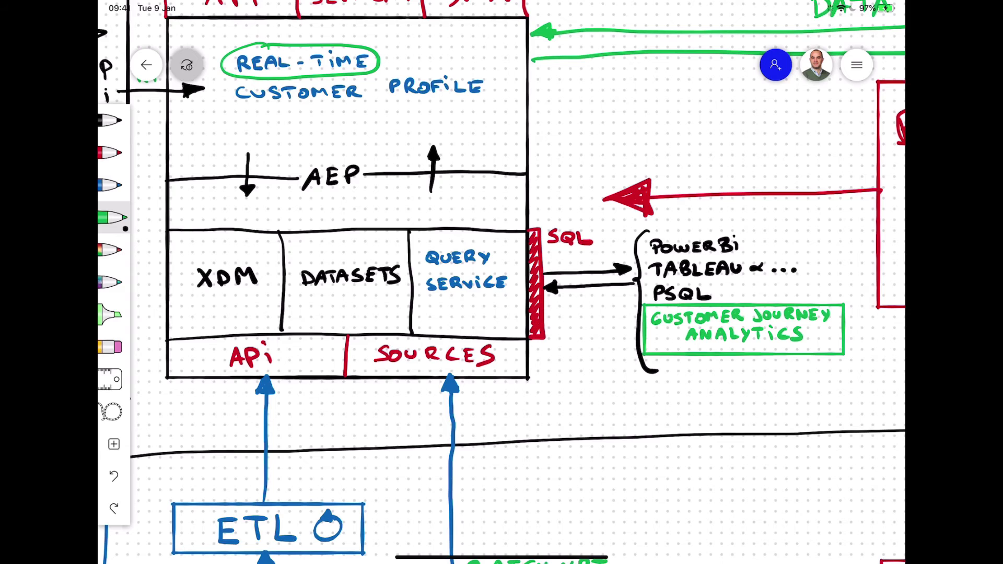
left_click(113, 120)
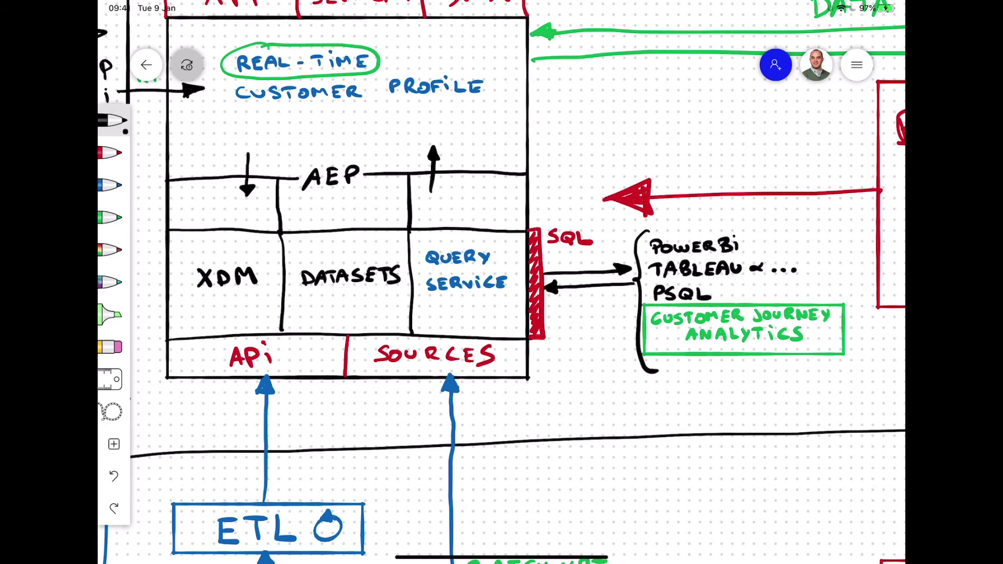
Label cells DSW and OFFER DECISIONING, linking them to AEP and DATASETS with red double arrows
type("DSW")
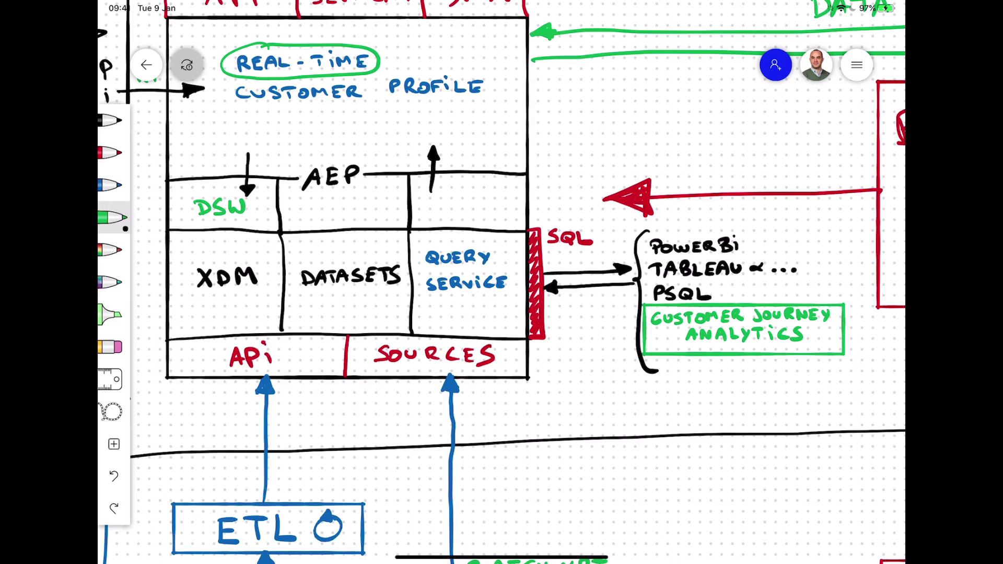
type("OFFER DECISIONING")
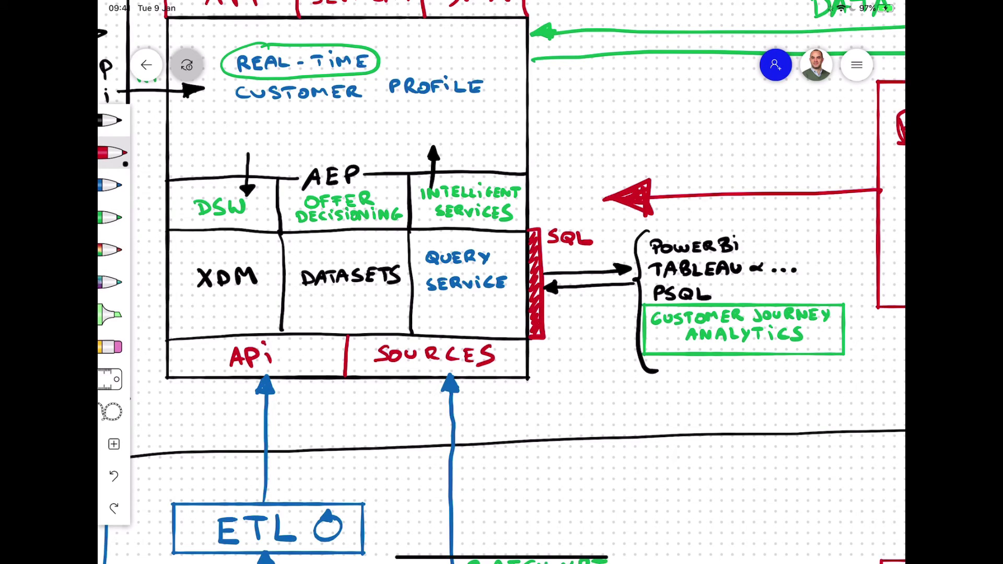
left_click_drag(259, 217, 301, 249)
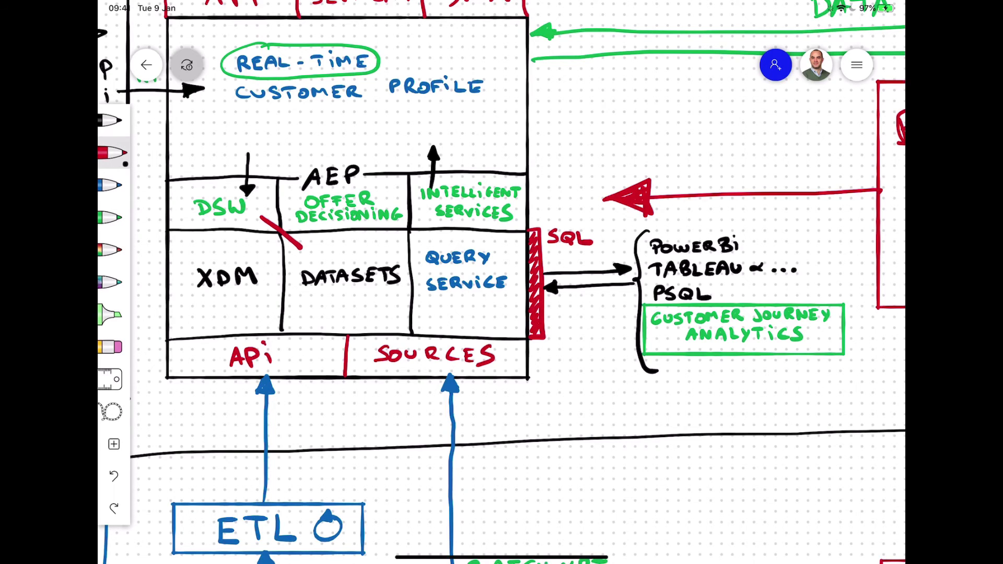
left_click_drag(262, 221, 301, 250)
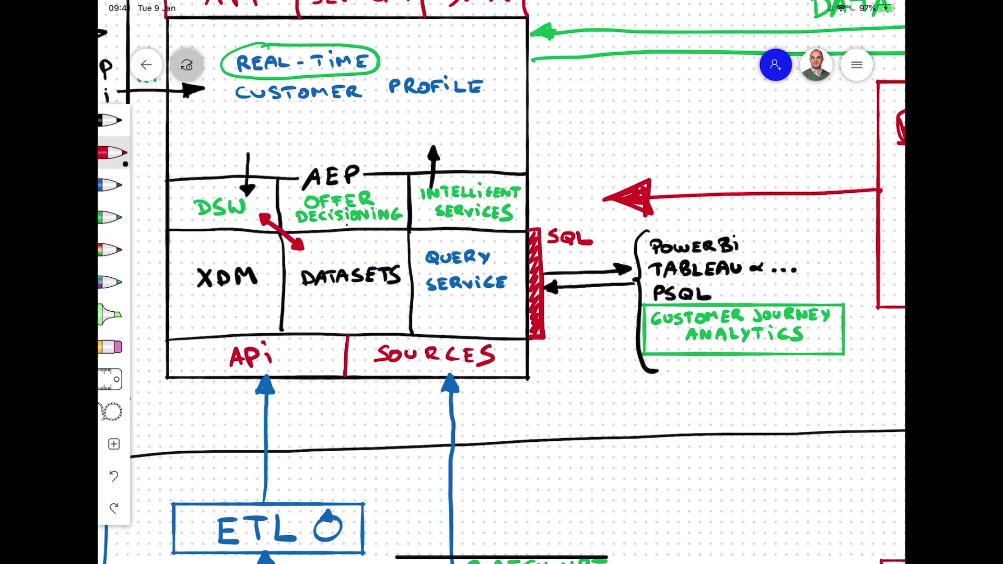
left_click_drag(346, 249, 346, 224)
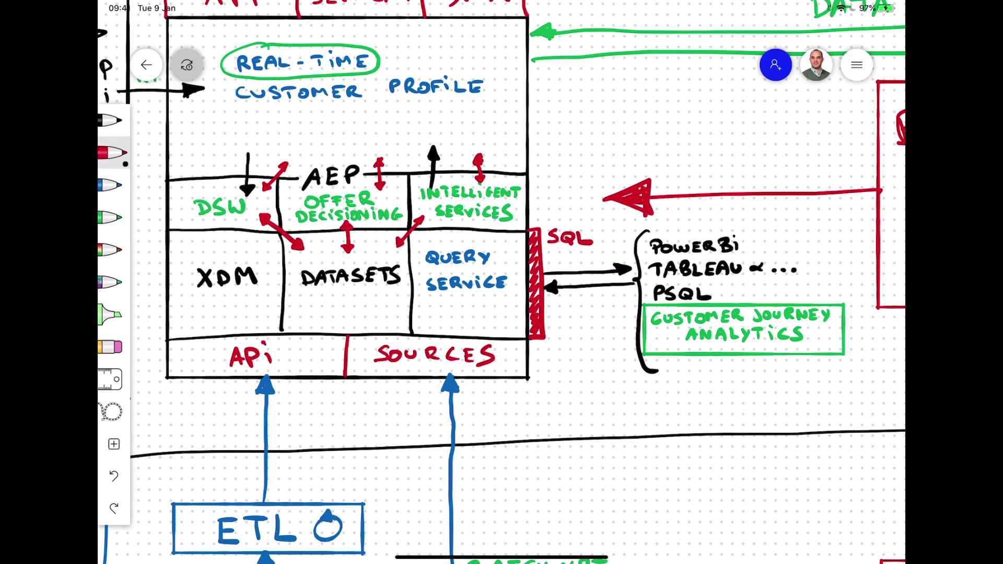
left_click(111, 186)
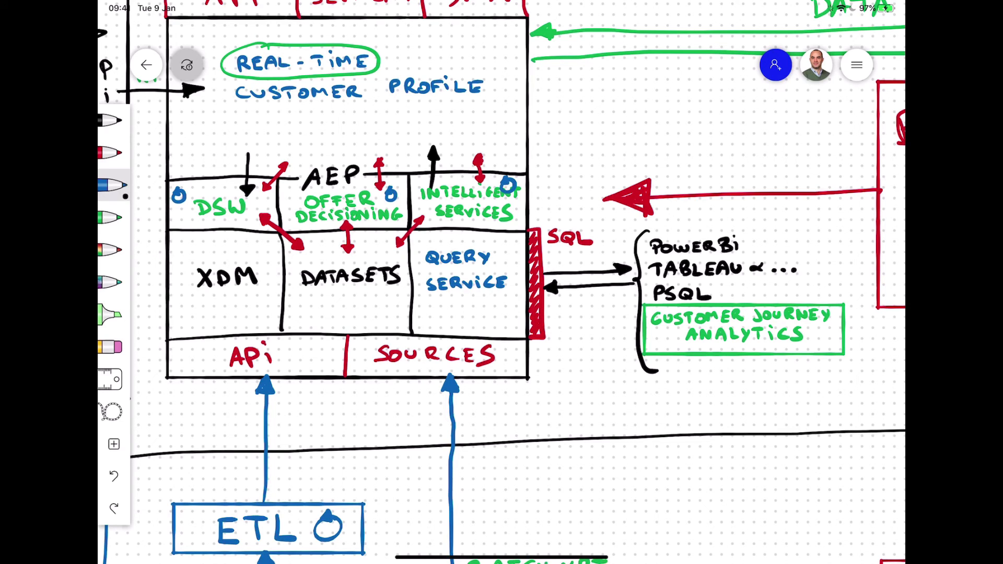
Draw blue arrows from DSW, Offer Decisioning and Intelligent Services up toward the profile
scroll("down", 3)
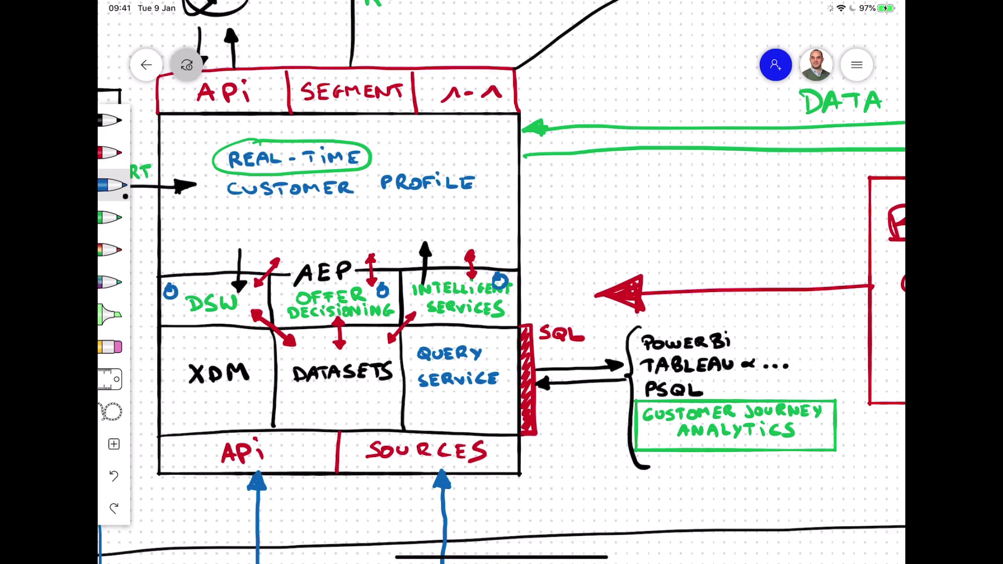
left_click_drag(182, 275, 198, 250)
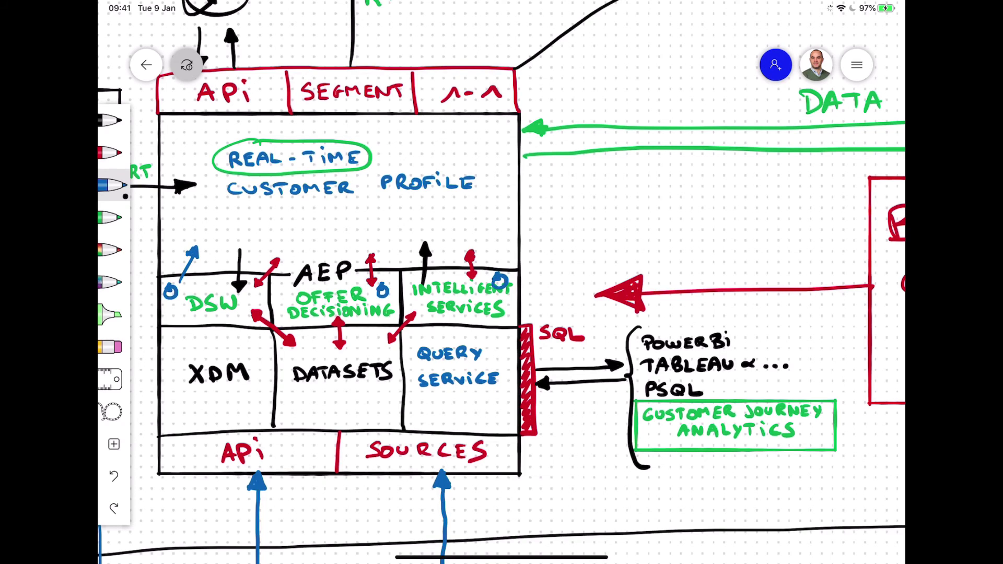
left_click_drag(387, 284, 397, 250)
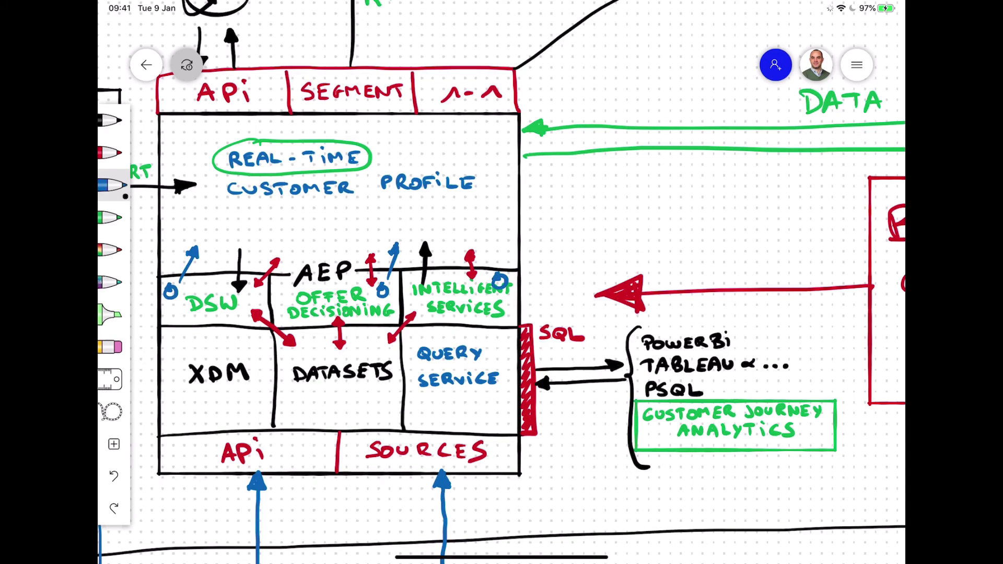
left_click_drag(502, 289, 502, 246)
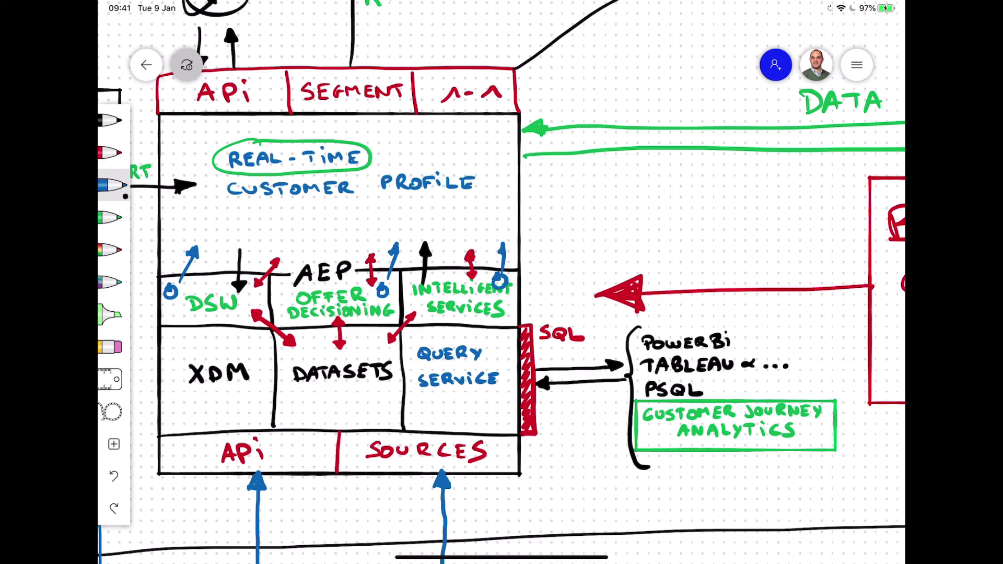